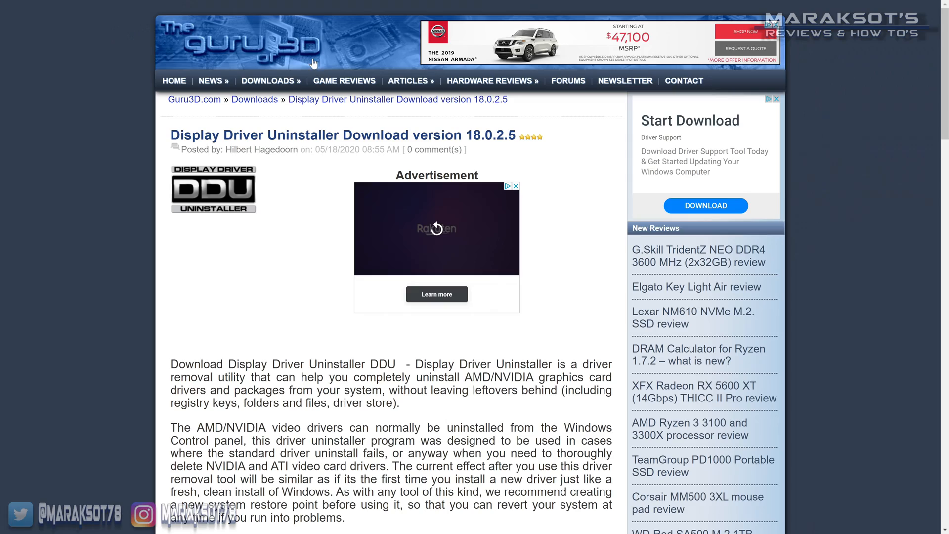
- Reopen Chrome and search 'ddu guru3d' to find the Guru3D Display Driver Uninstaller page
scroll(down, 3)
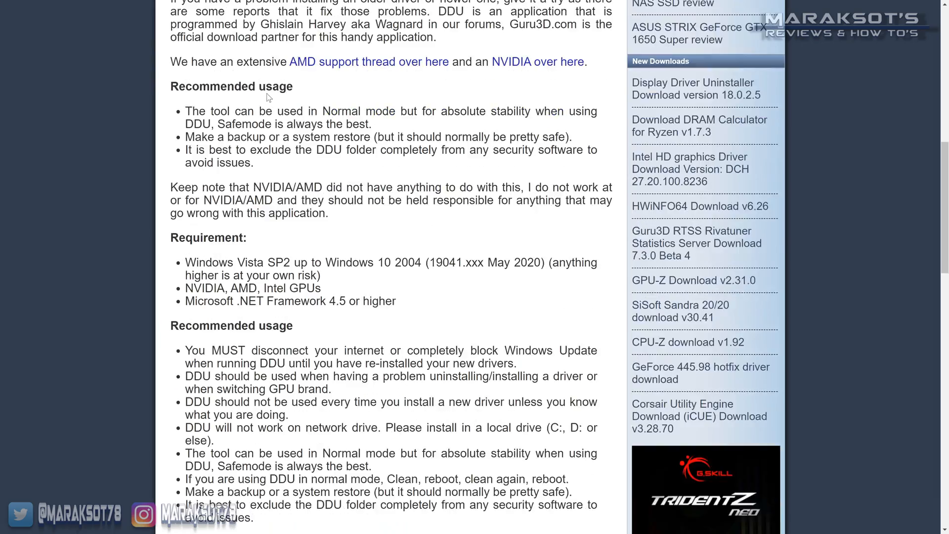
scroll(down, 3)
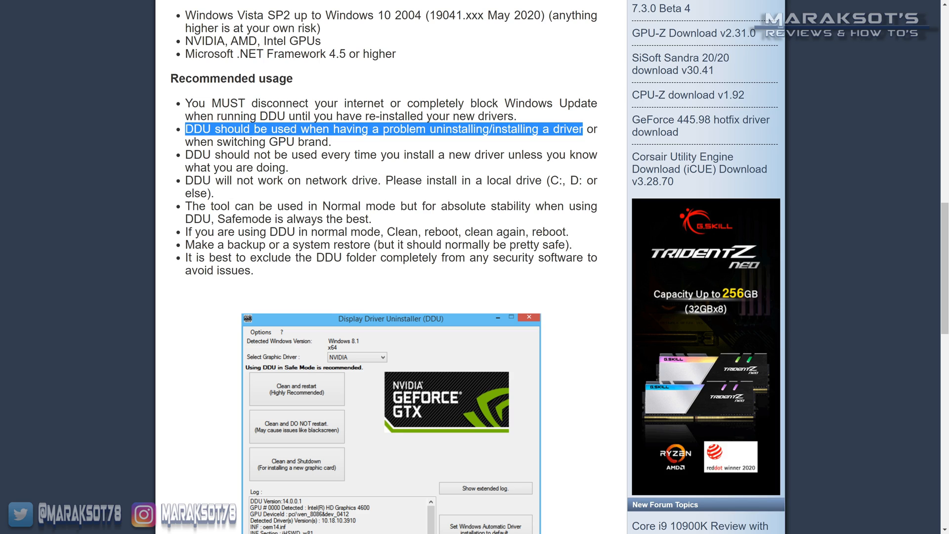
scroll(up, 3)
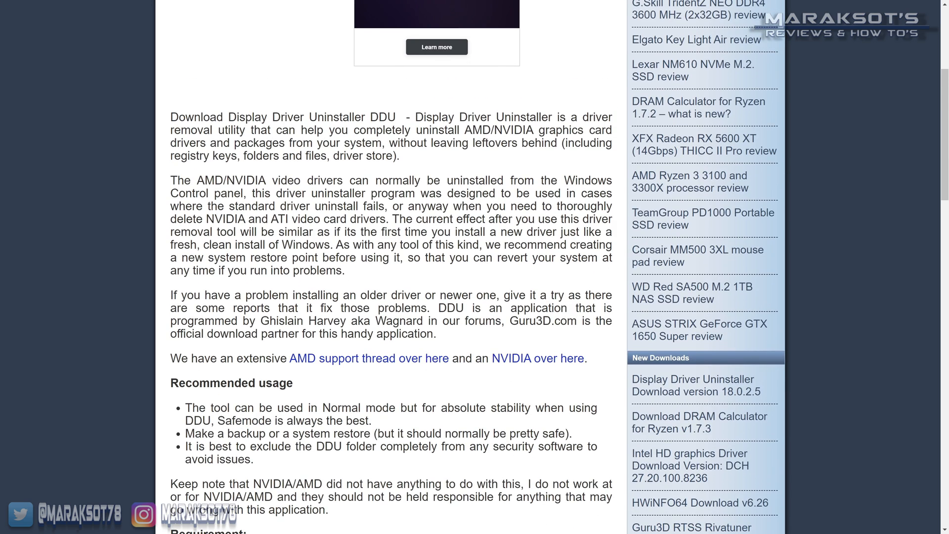
drag(172, 180, 347, 206)
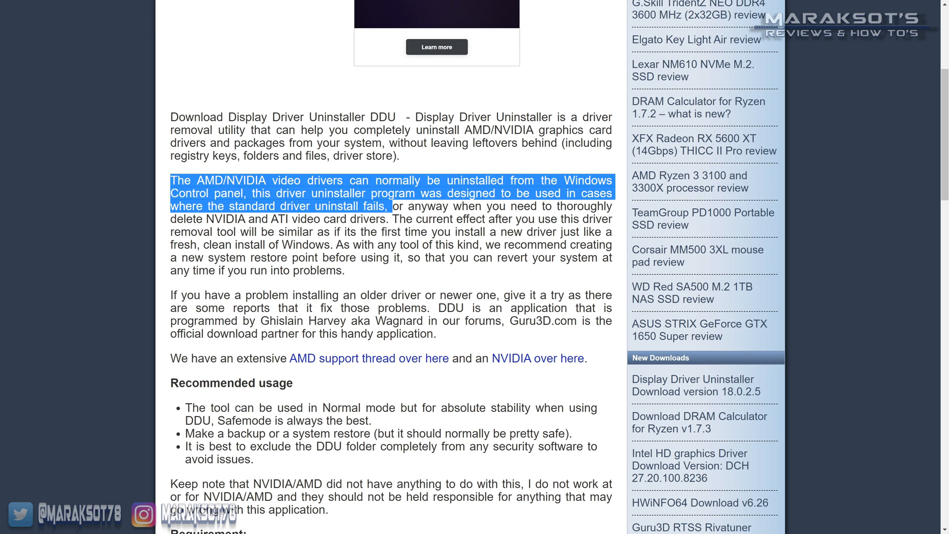
scroll(down, 3)
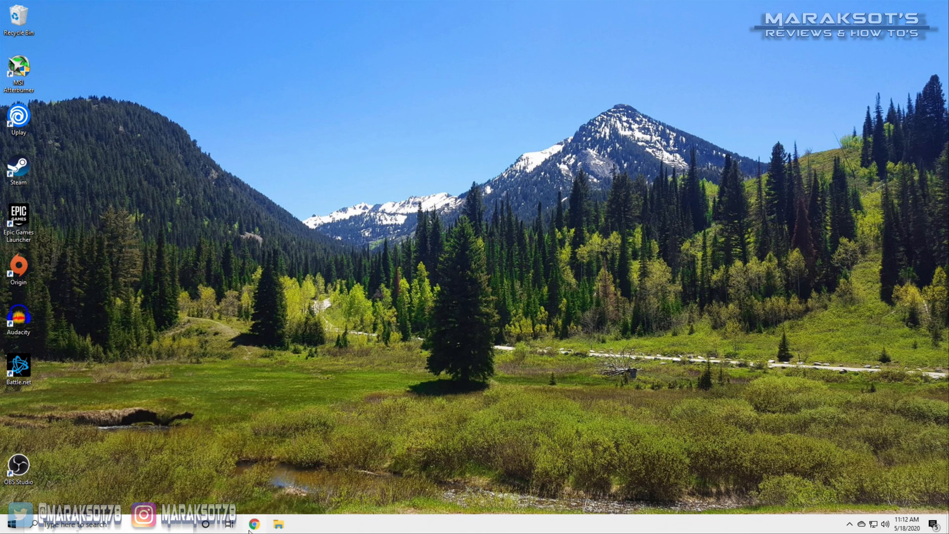
click(253, 523)
text(ddu guru)
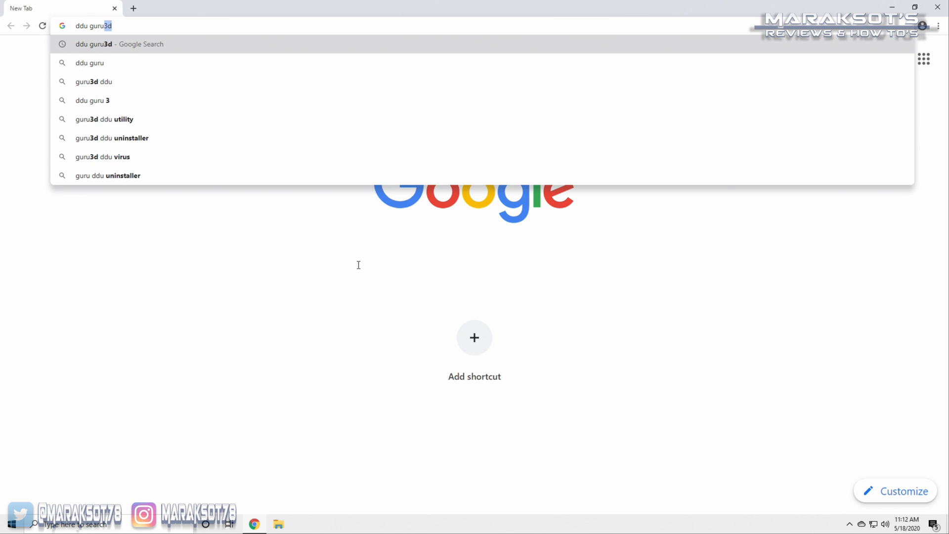
key(Return)
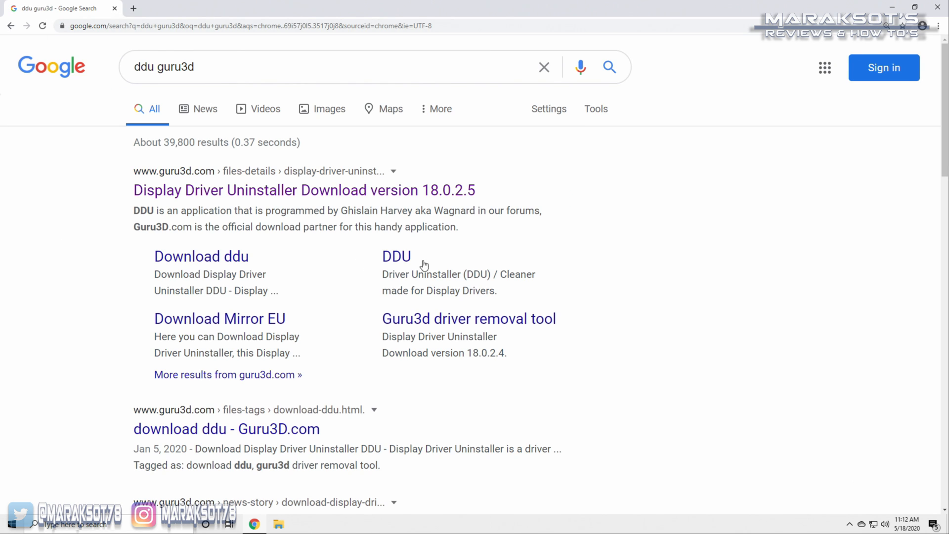
mouse_move(543, 201)
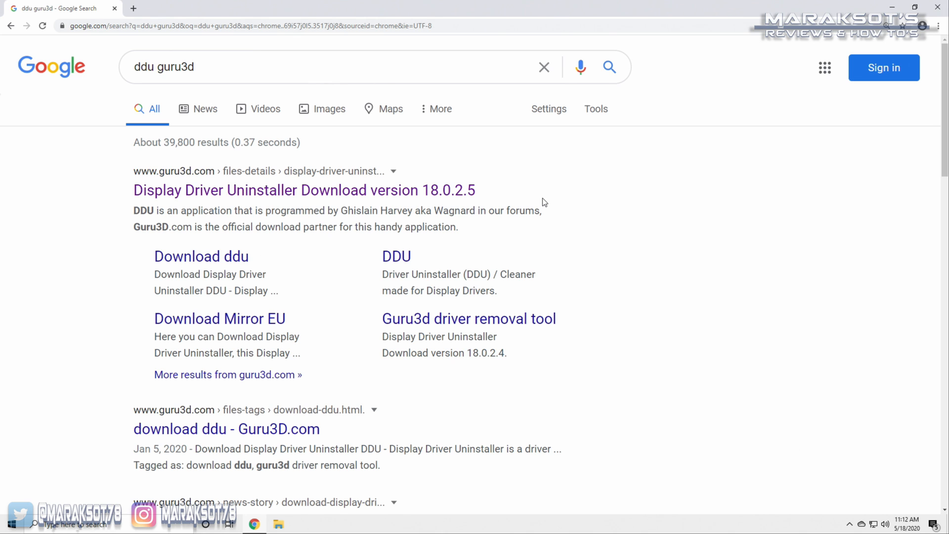
mouse_move(115, 176)
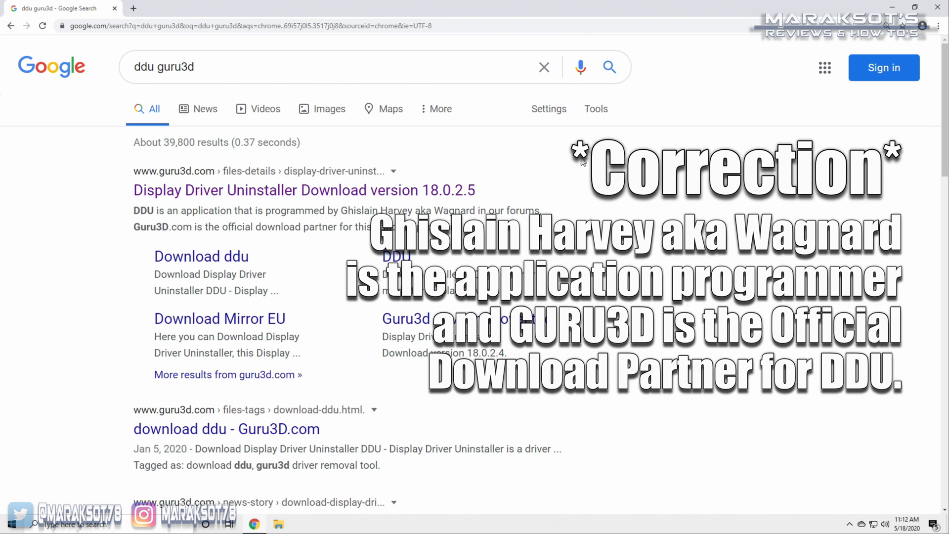
mouse_move(181, 180)
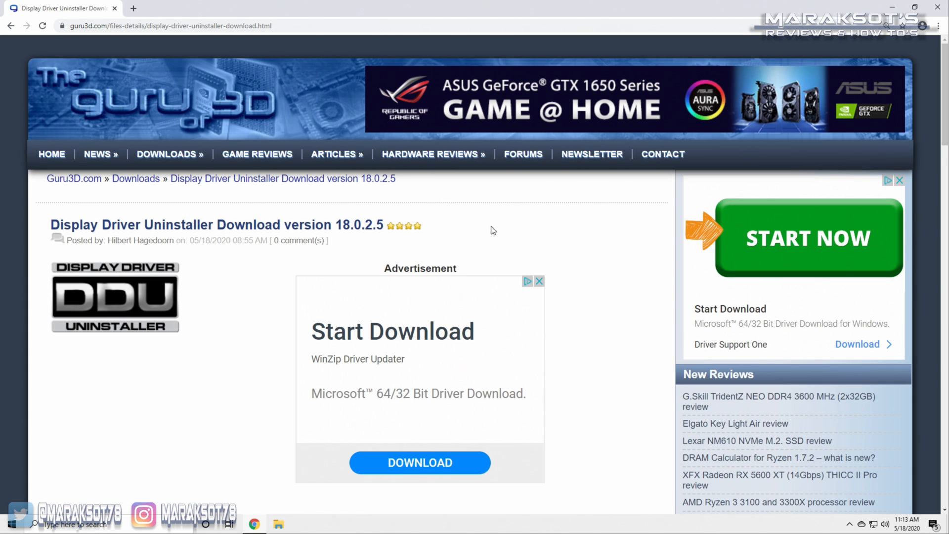
mouse_move(184, 251)
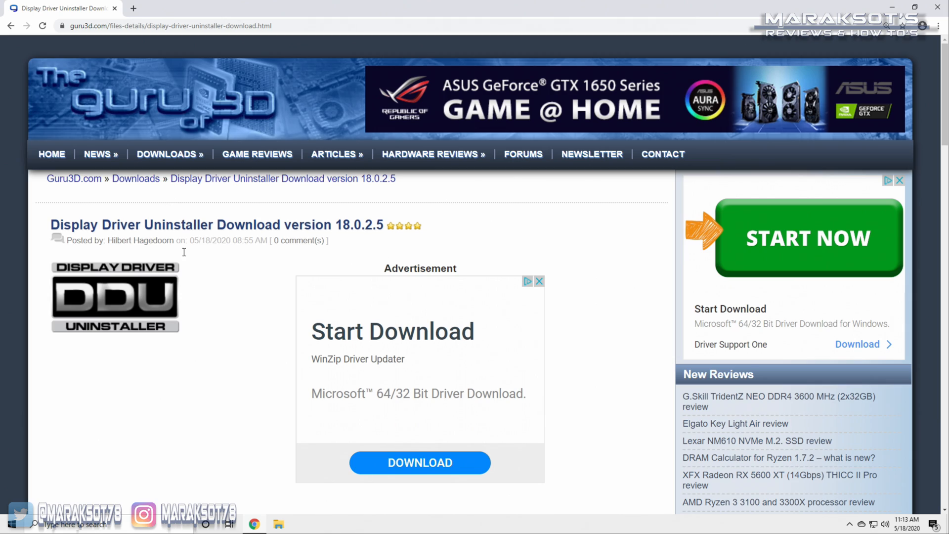
- Download the DDU zip from Guru3D's 'Download Mirror US - West Coast' link
scroll(down, 3)
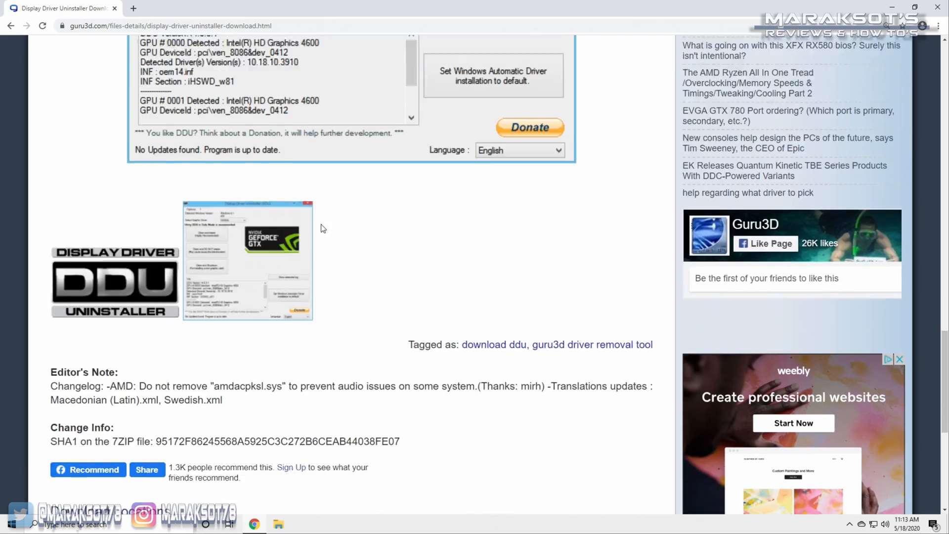
scroll(down, 3)
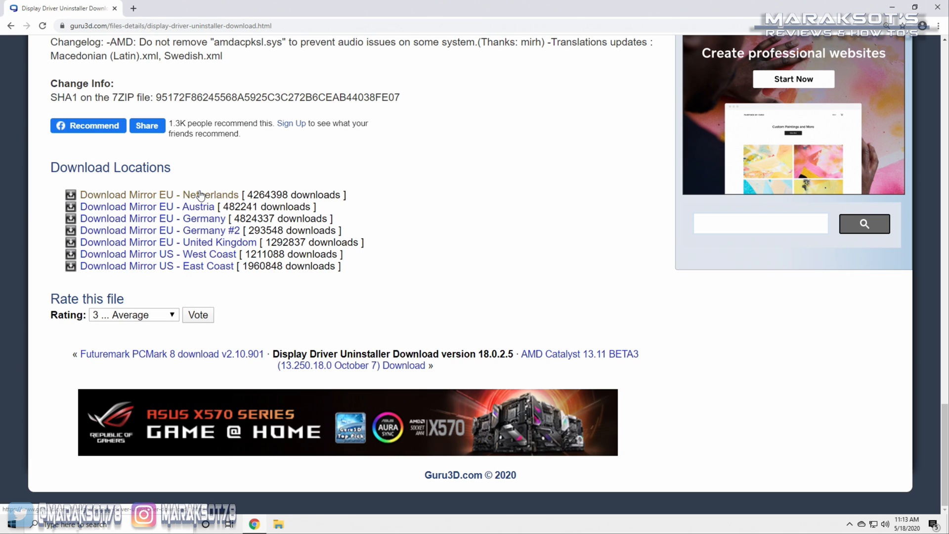
mouse_move(203, 254)
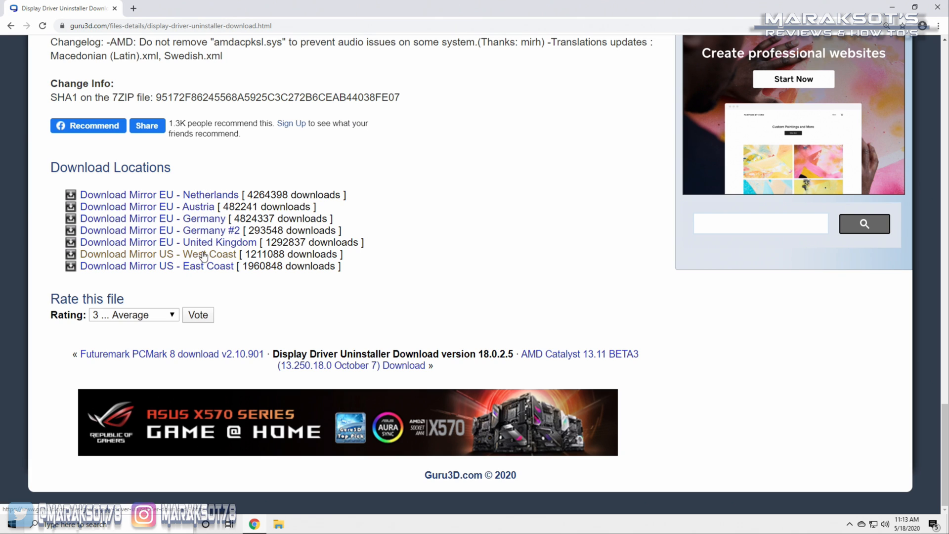
click(159, 254)
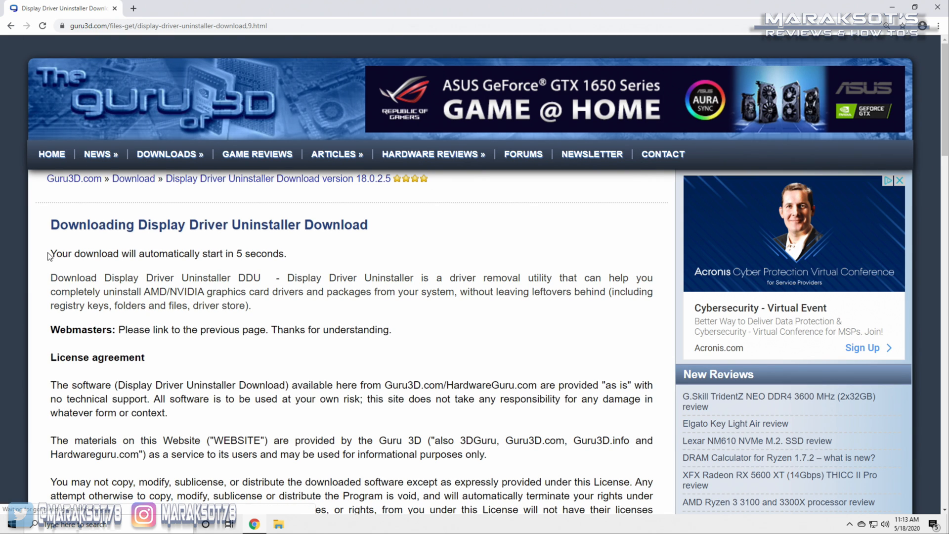
triple_click(168, 254)
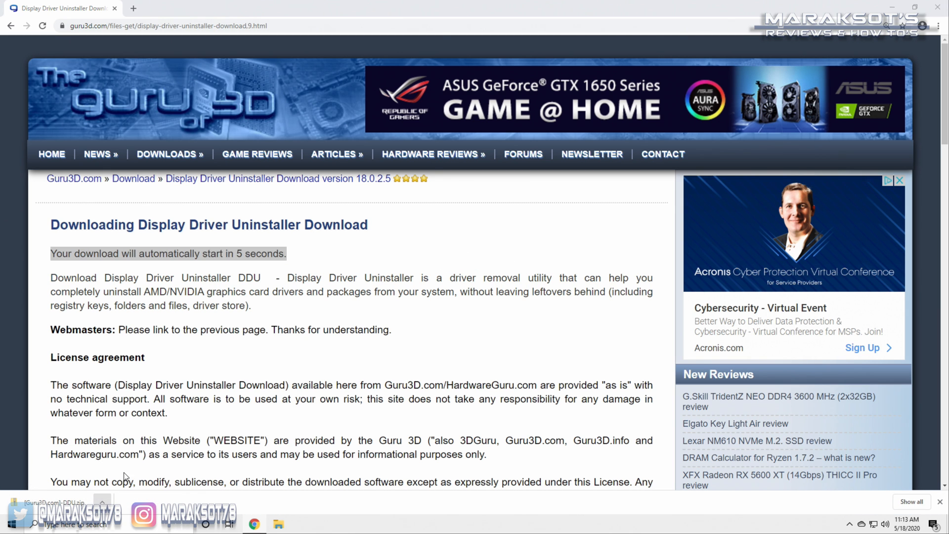
- Extract all files from the downloaded DDU zip into its DDU folder
right_click(235, 138)
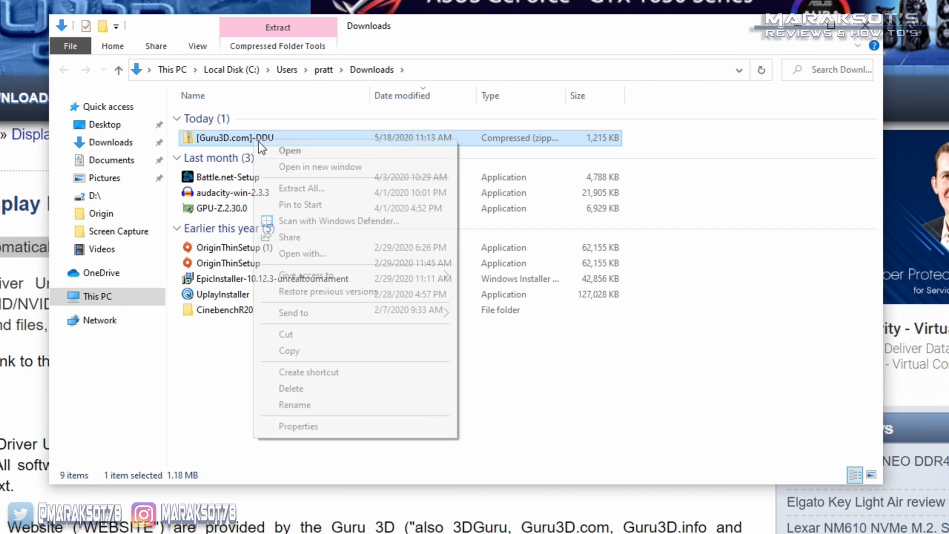
click(301, 189)
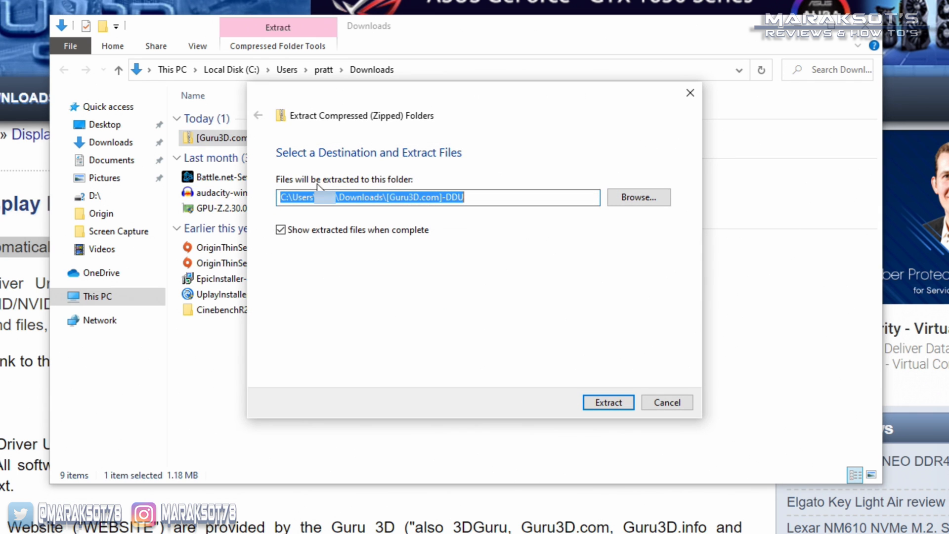
click(607, 402)
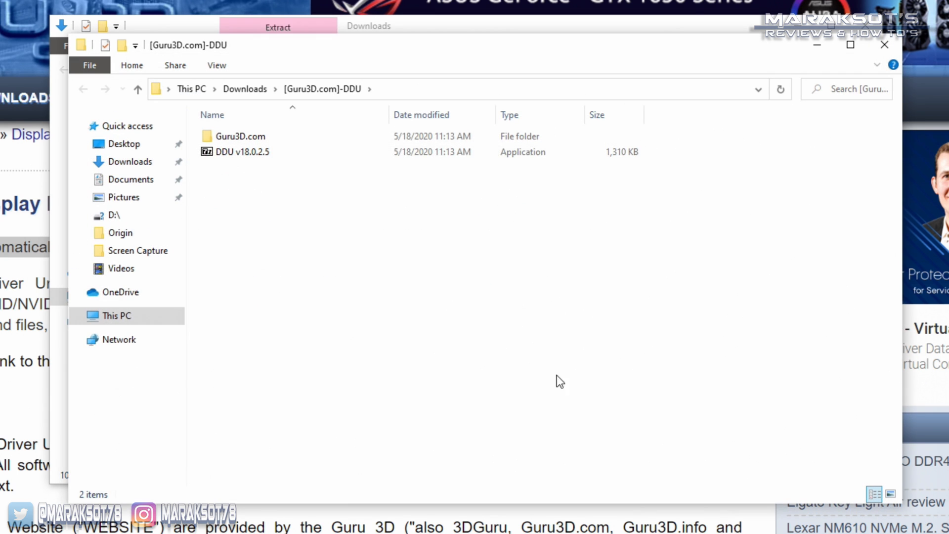
mouse_move(330, 328)
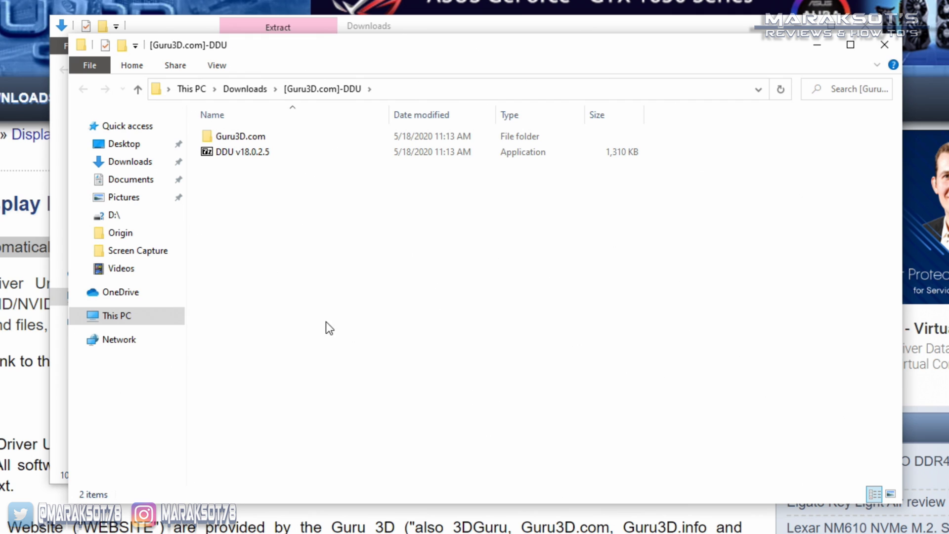
- Run the DDU v18.0.2.5 self-extracting archive and select the resulting DDU v18.0.2.5 folder
click(240, 152)
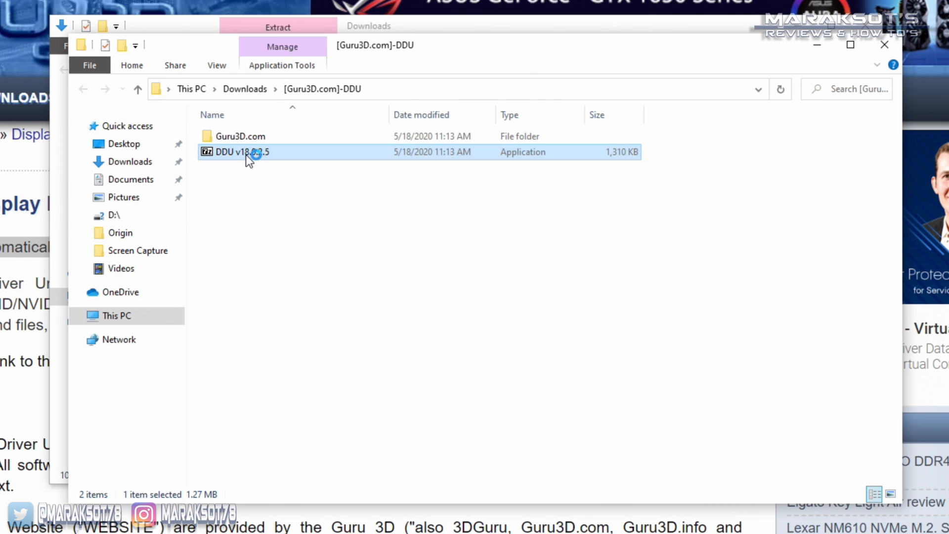
double_click(240, 152)
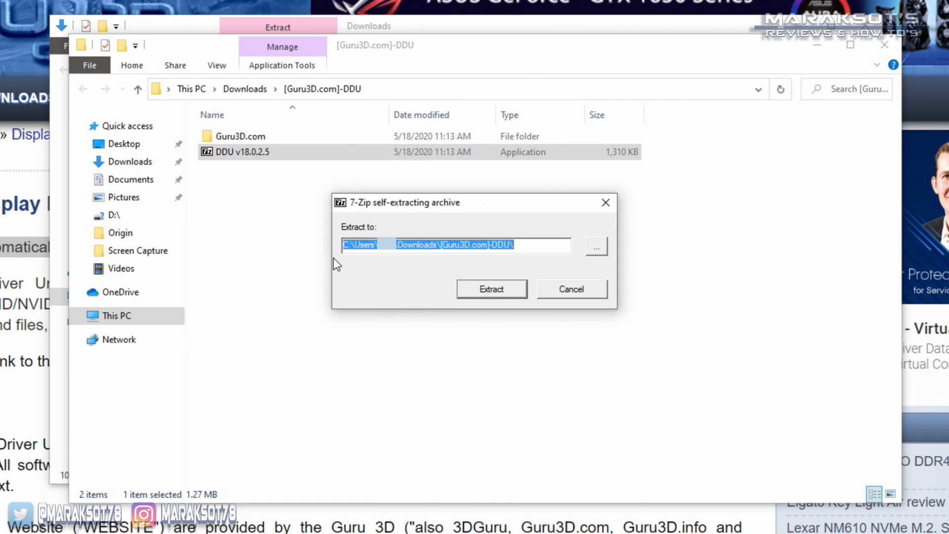
mouse_move(675, 305)
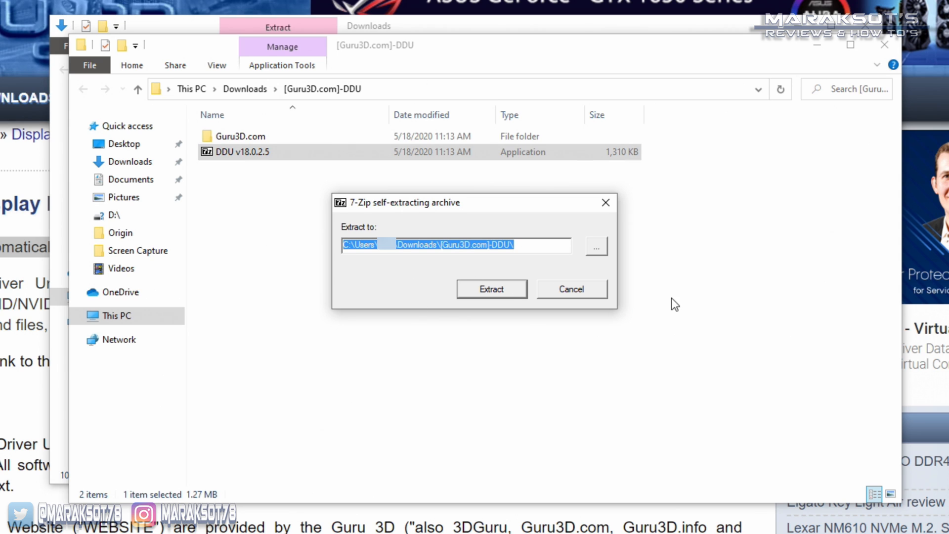
mouse_move(690, 289)
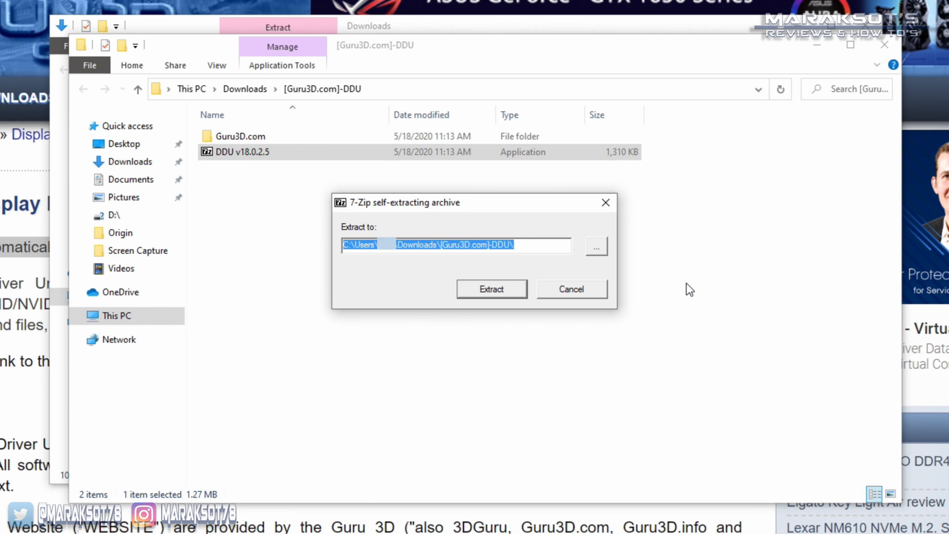
mouse_move(495, 289)
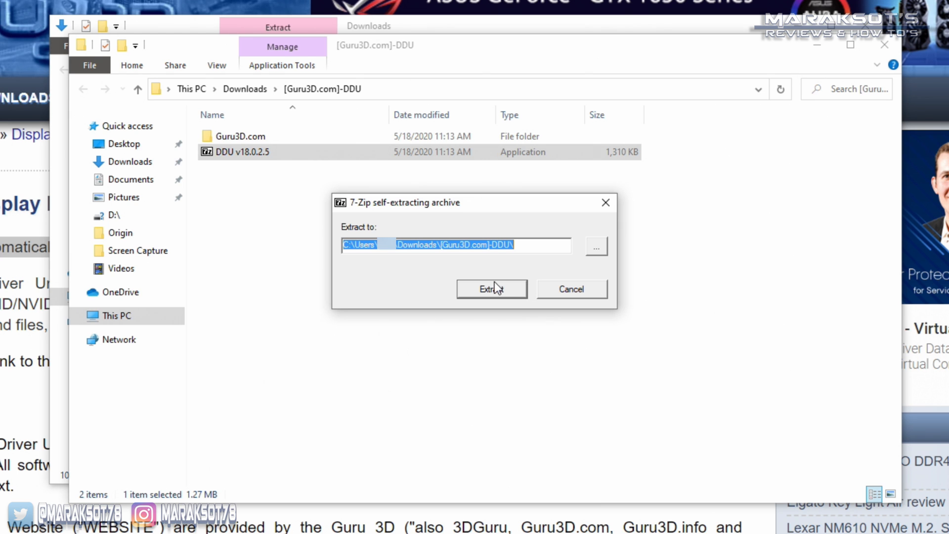
click(491, 289)
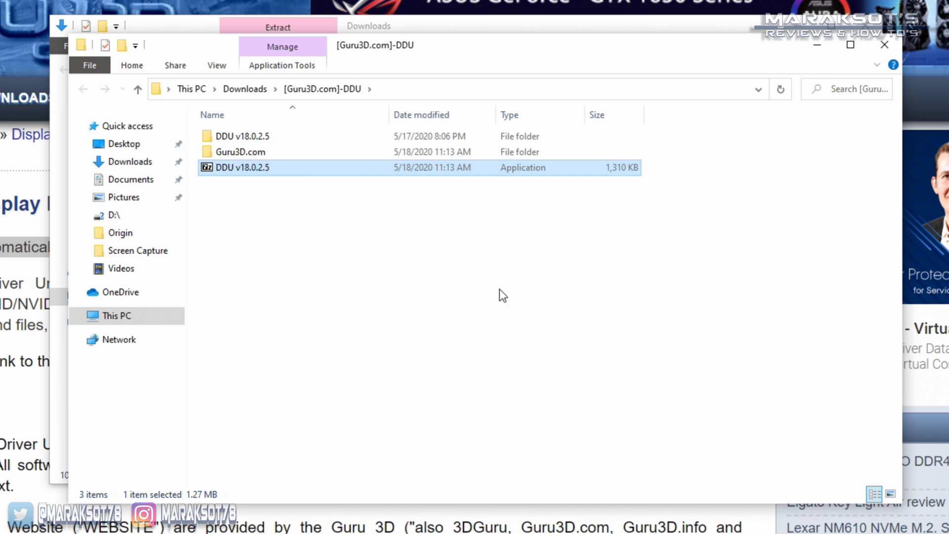
mouse_move(261, 135)
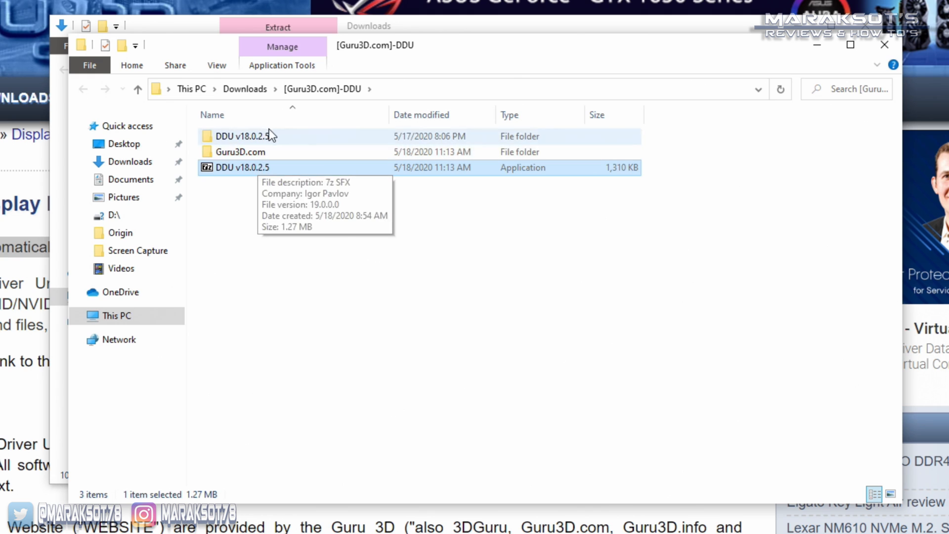
click(243, 136)
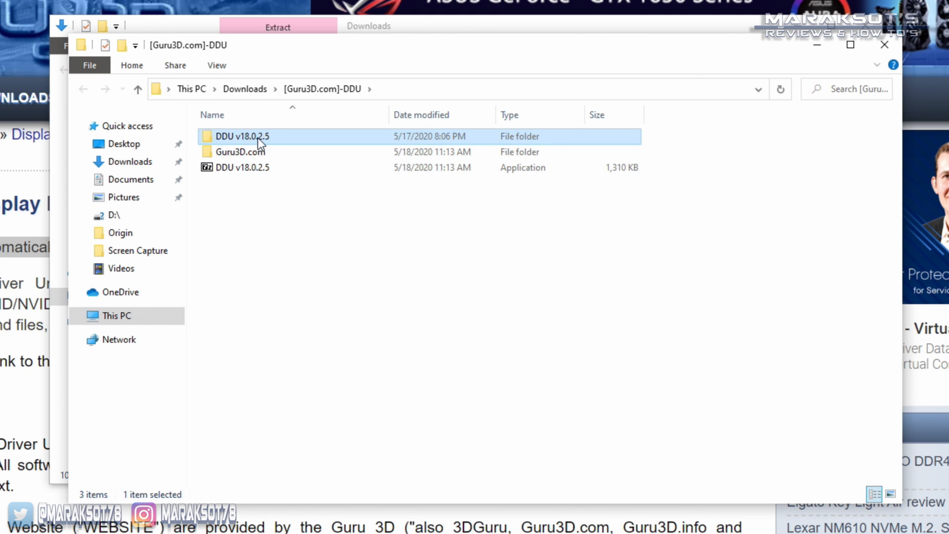
mouse_move(271, 140)
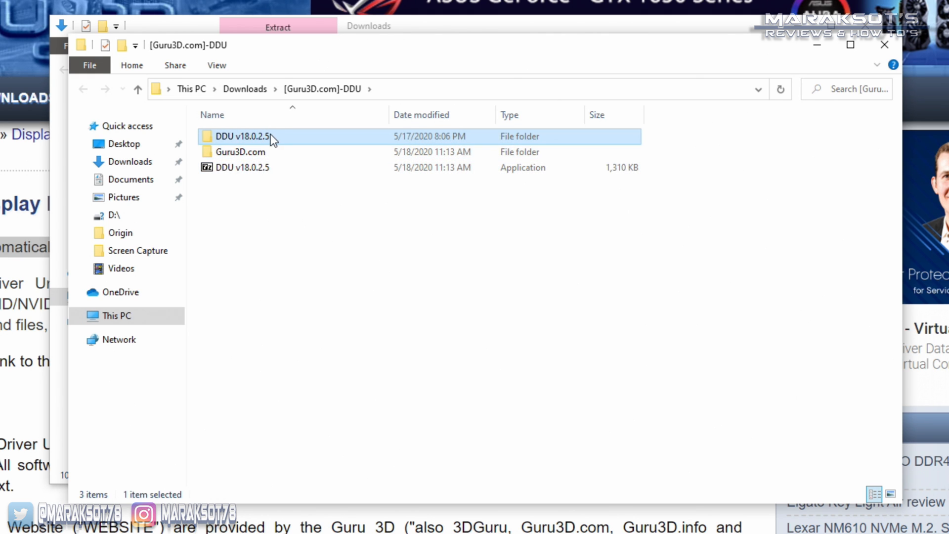
- Open the DDU v18.0.2.5 folder to view Display Driver Uninstaller and its files
double_click(245, 137)
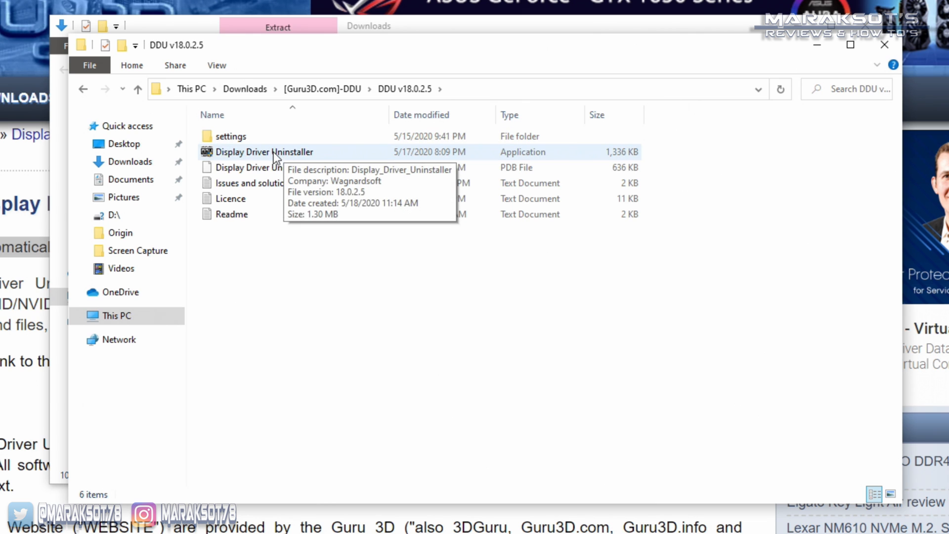
mouse_move(303, 154)
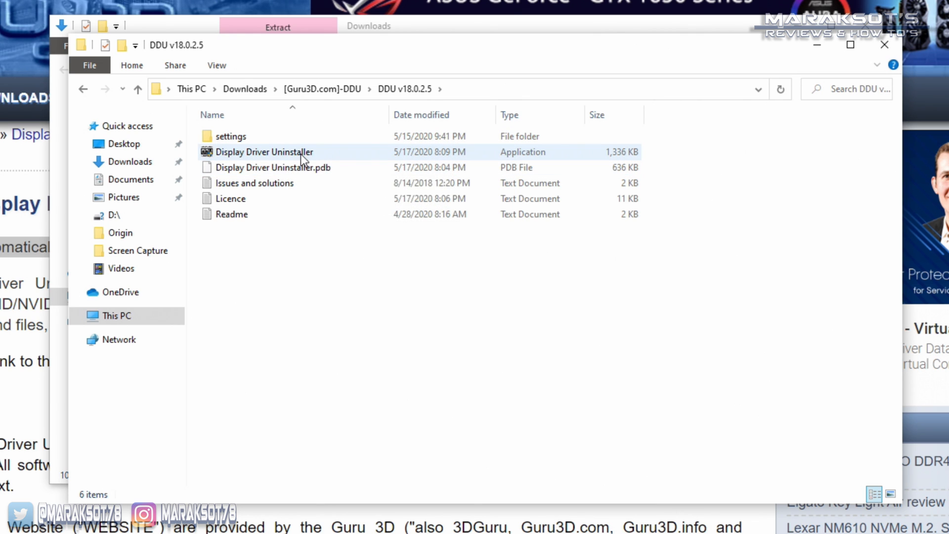
mouse_move(302, 152)
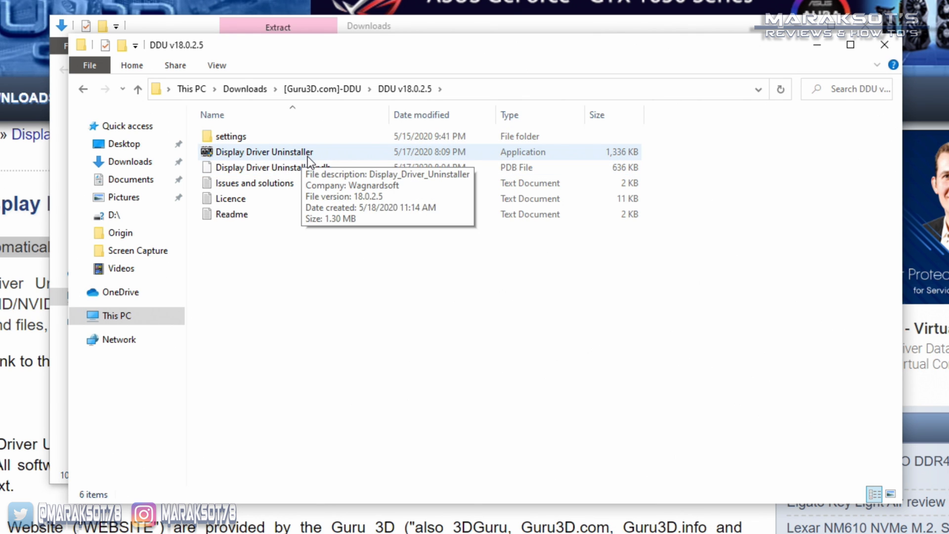
mouse_move(311, 158)
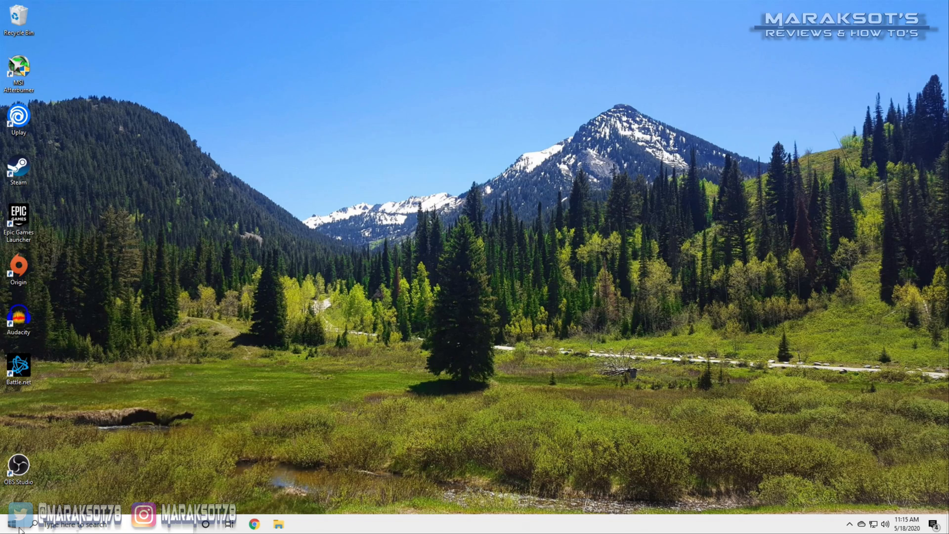
mouse_move(53, 462)
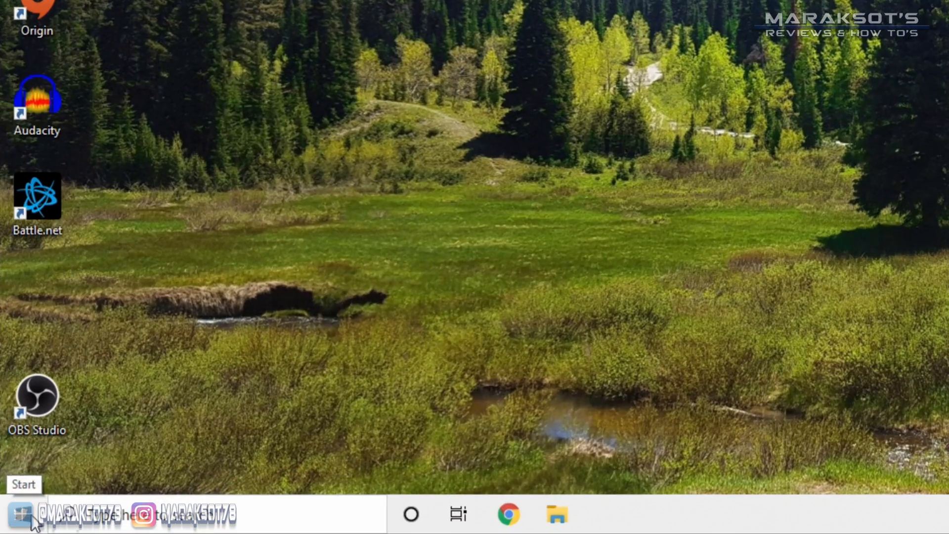
- Restart from Start > Power into recovery, then reach Troubleshoot > Advanced options > Startup Settings
click(19, 514)
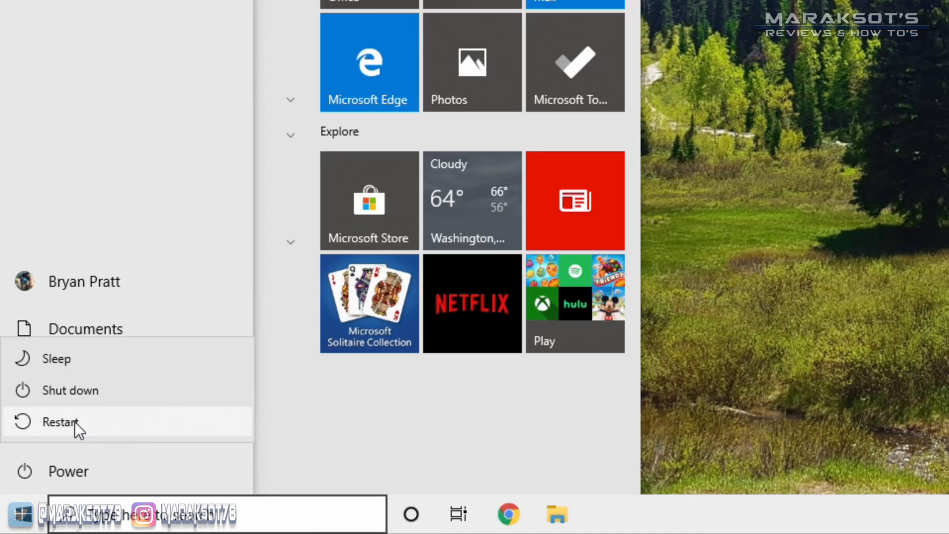
click(59, 422)
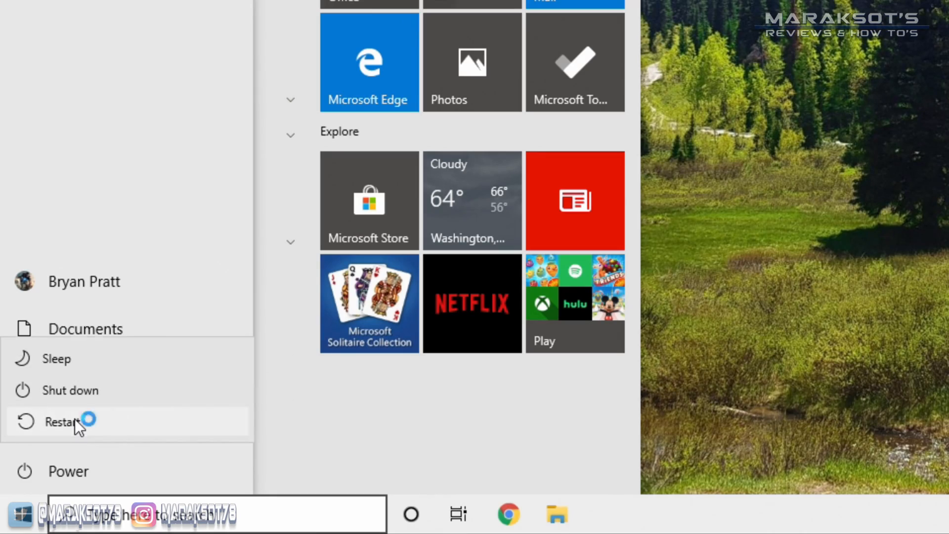
click(61, 422)
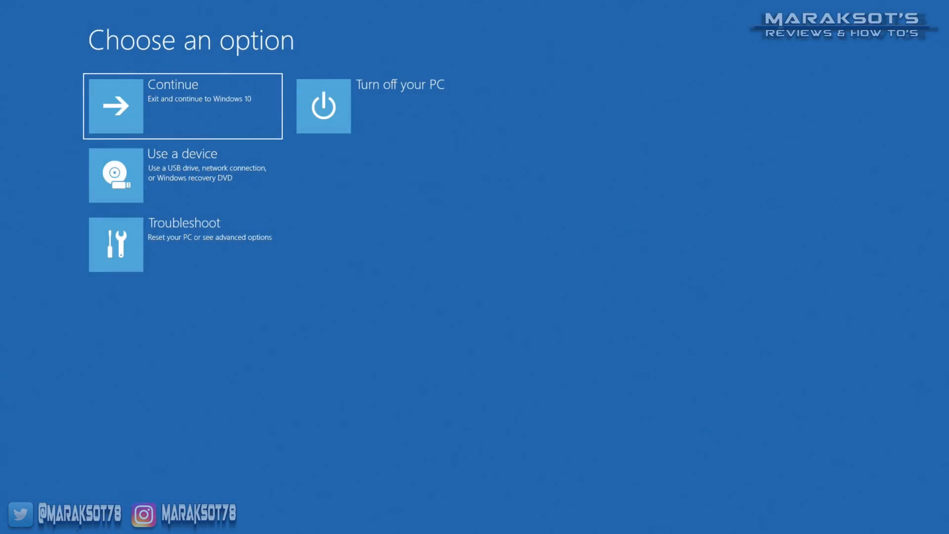
click(181, 245)
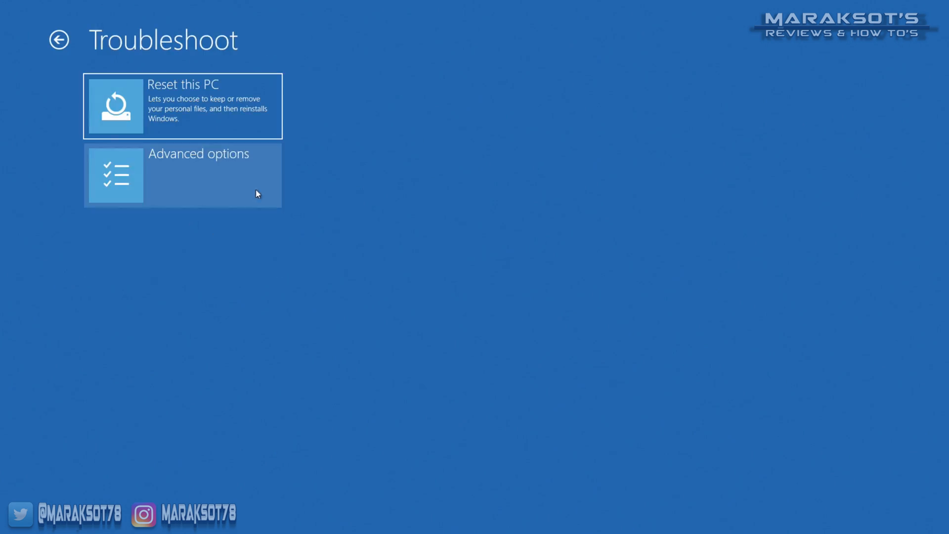
click(181, 175)
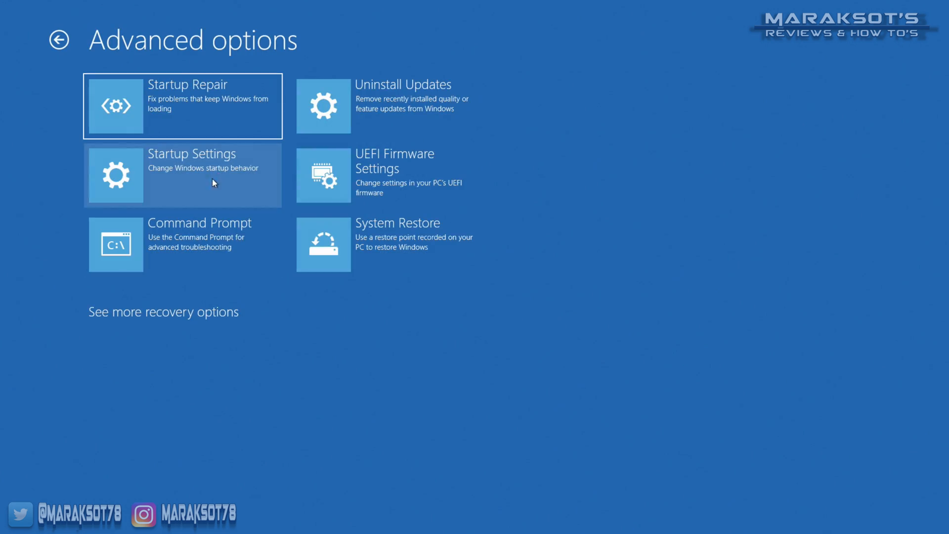
click(182, 175)
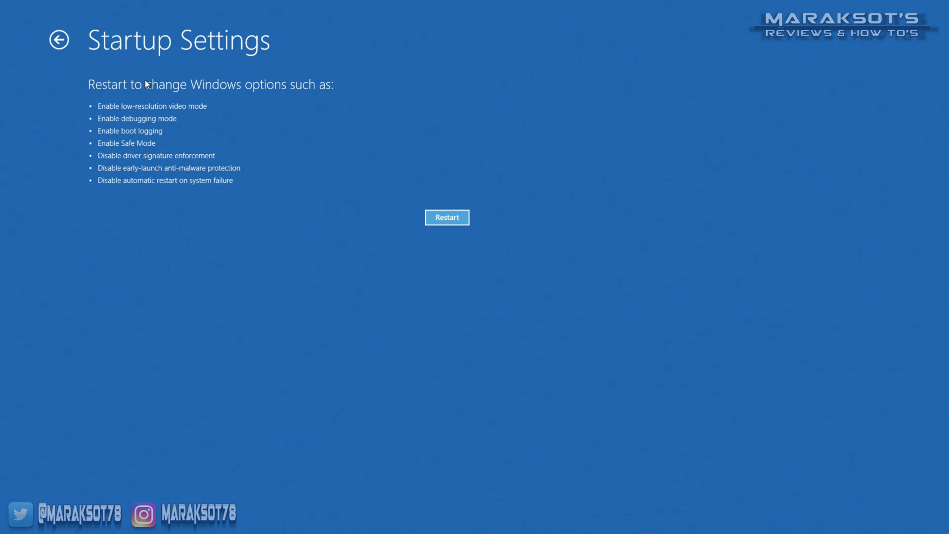
mouse_move(175, 122)
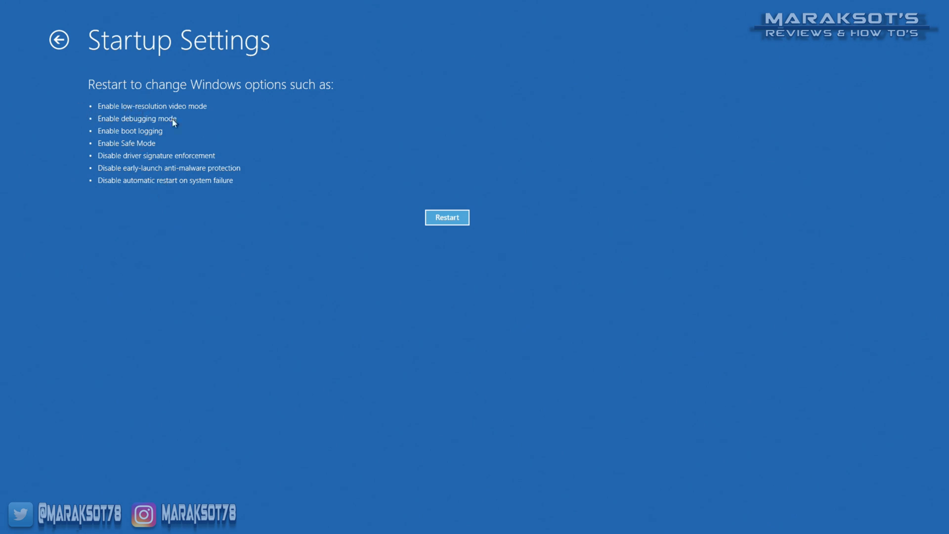
mouse_move(153, 144)
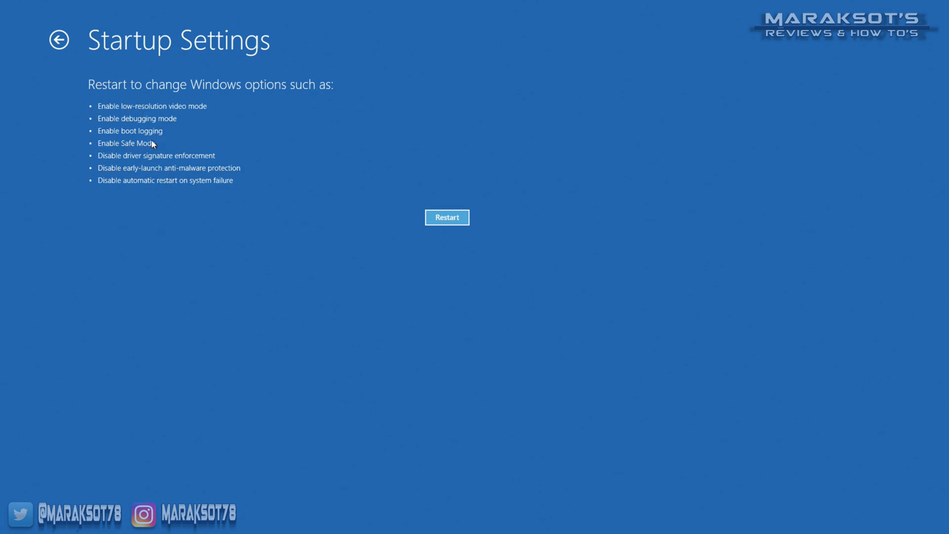
mouse_move(80, 153)
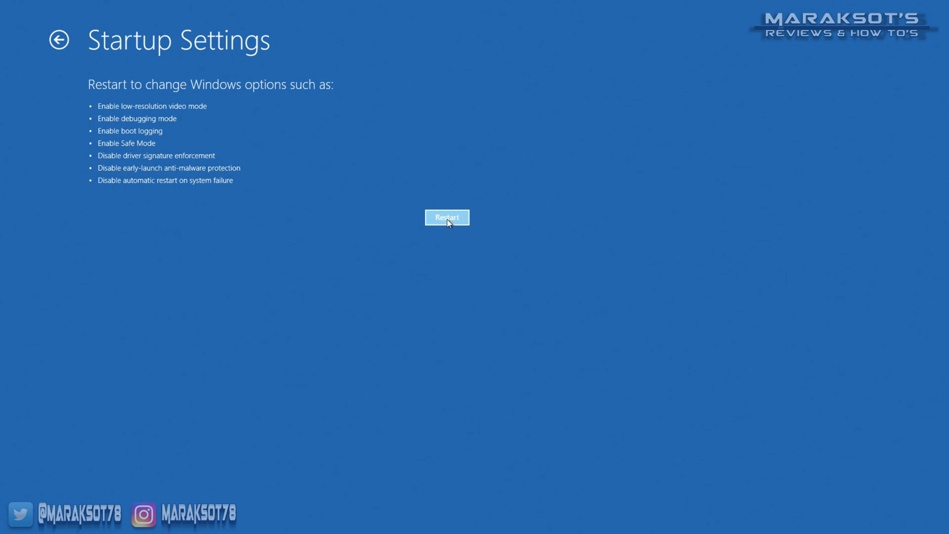
- Restart from the Startup Settings screen to boot Windows into Safe Mode
click(447, 218)
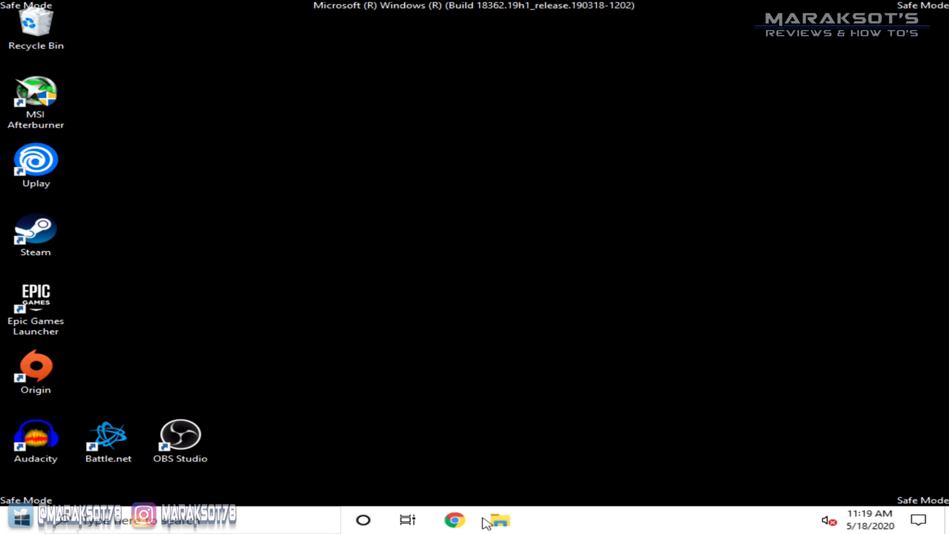
- Launch Display Driver Uninstaller from Downloads > DDU v18.0.2.5 in File Explorer
click(498, 519)
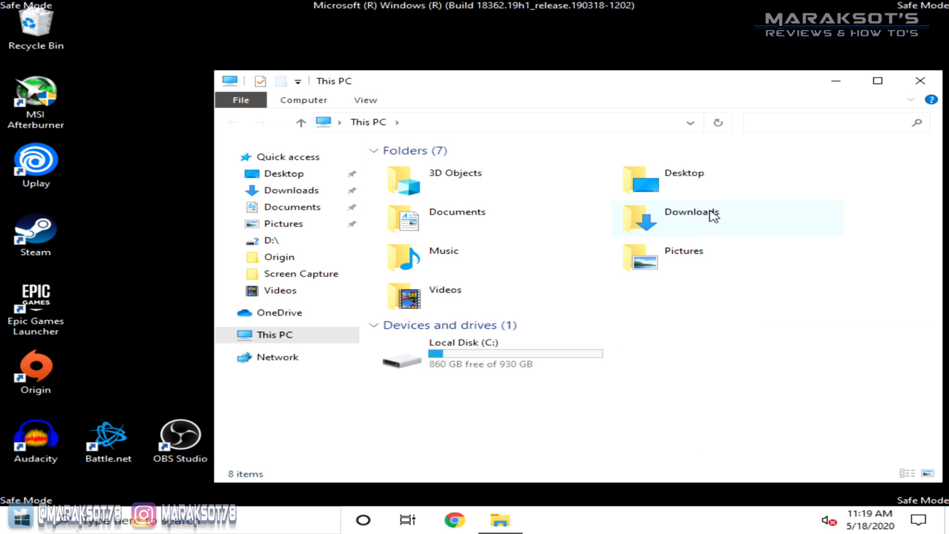
double_click(691, 213)
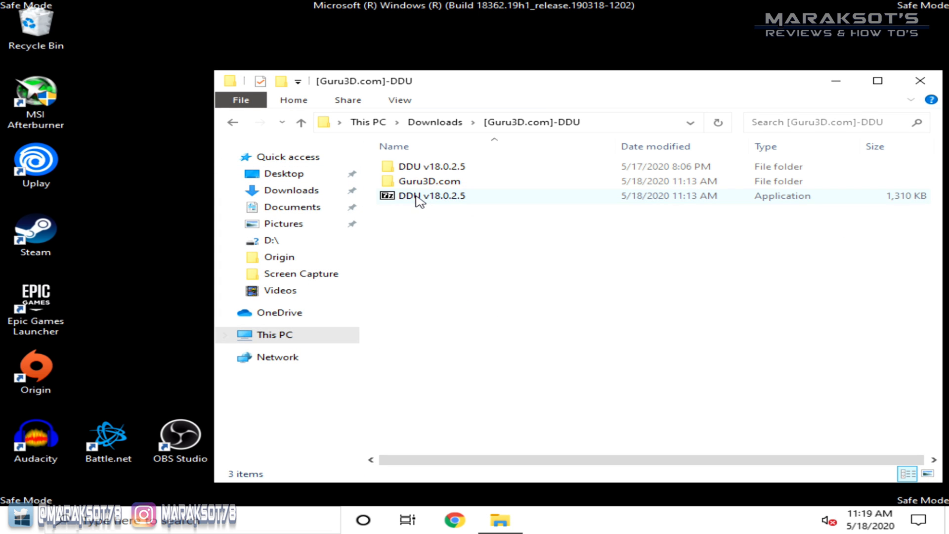
double_click(428, 166)
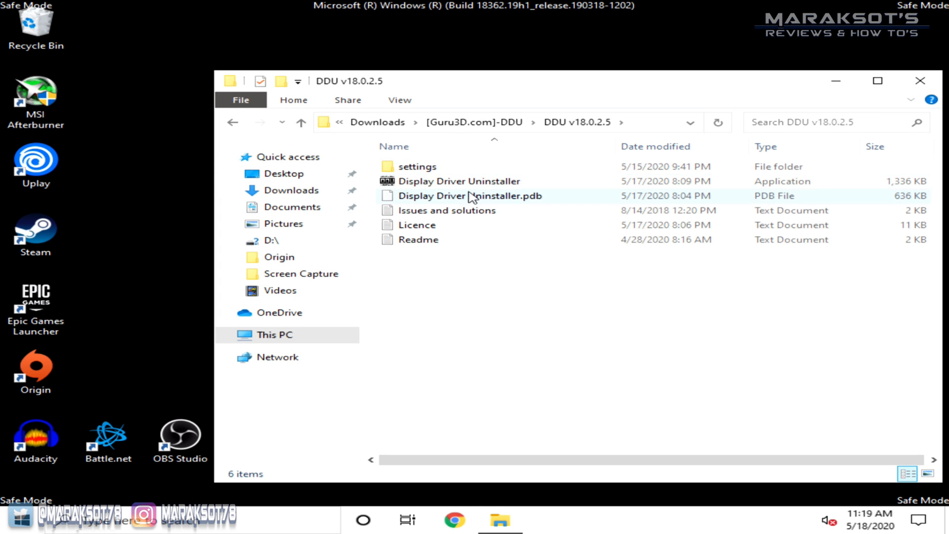
click(459, 181)
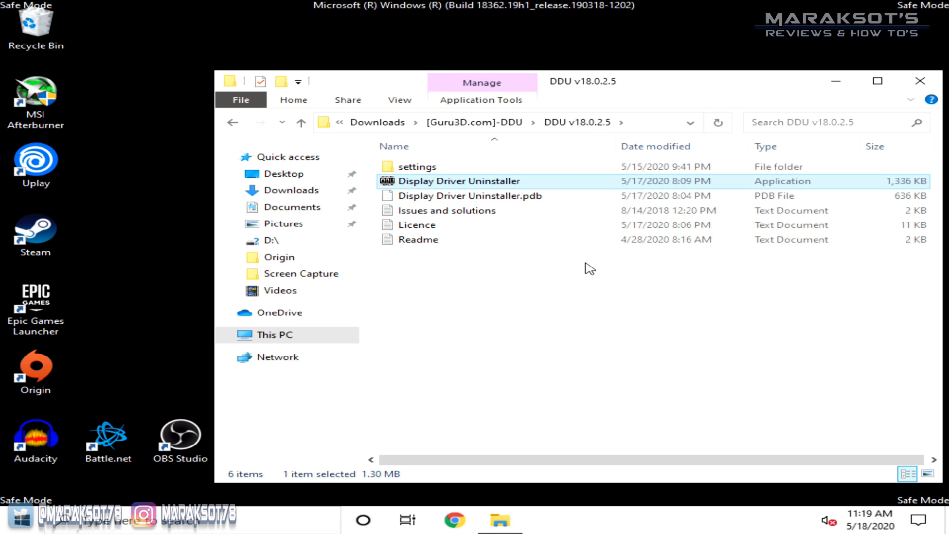
double_click(459, 181)
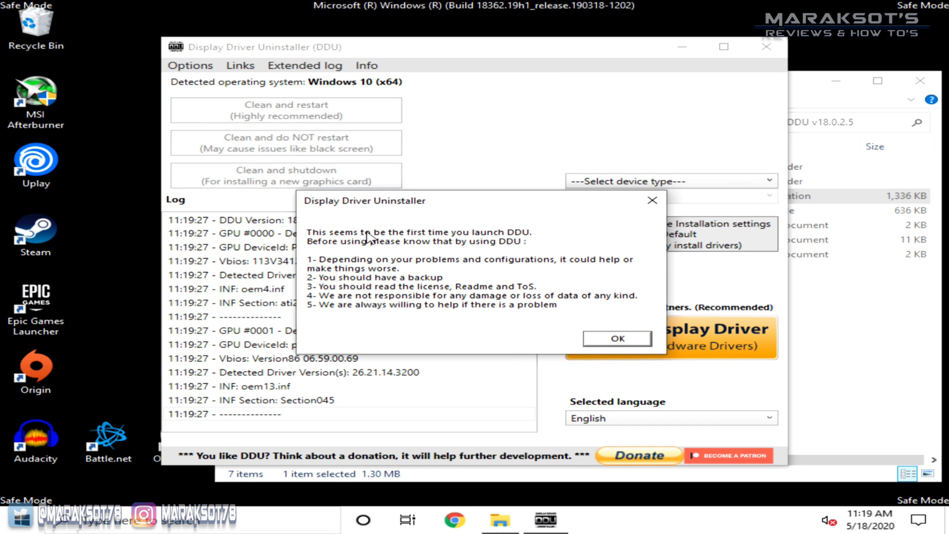
mouse_move(664, 344)
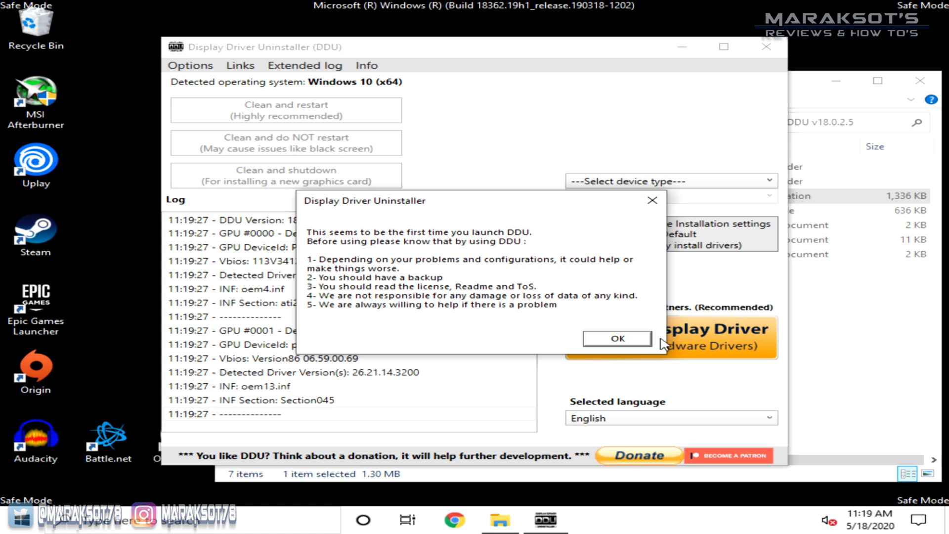
- Acknowledge the DDU first-launch warning and close Options with default settings
click(616, 338)
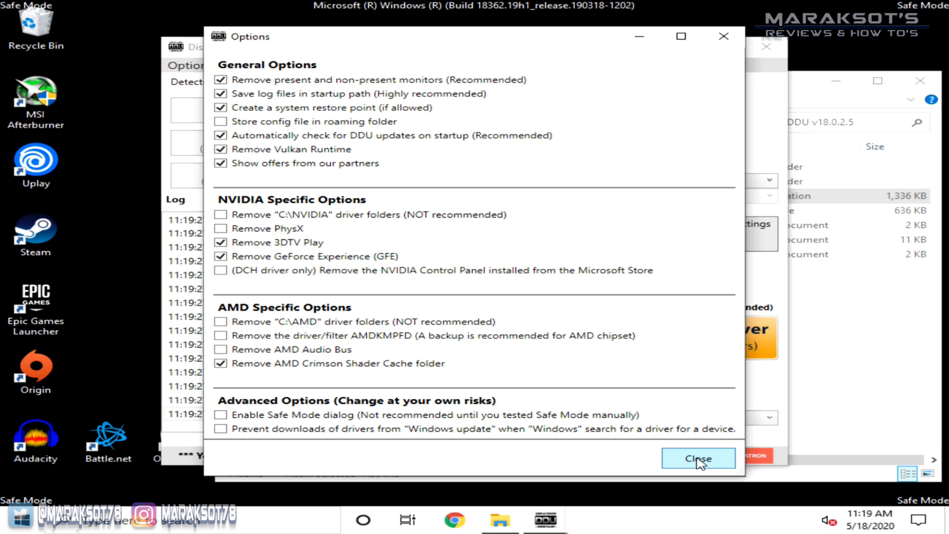
click(697, 458)
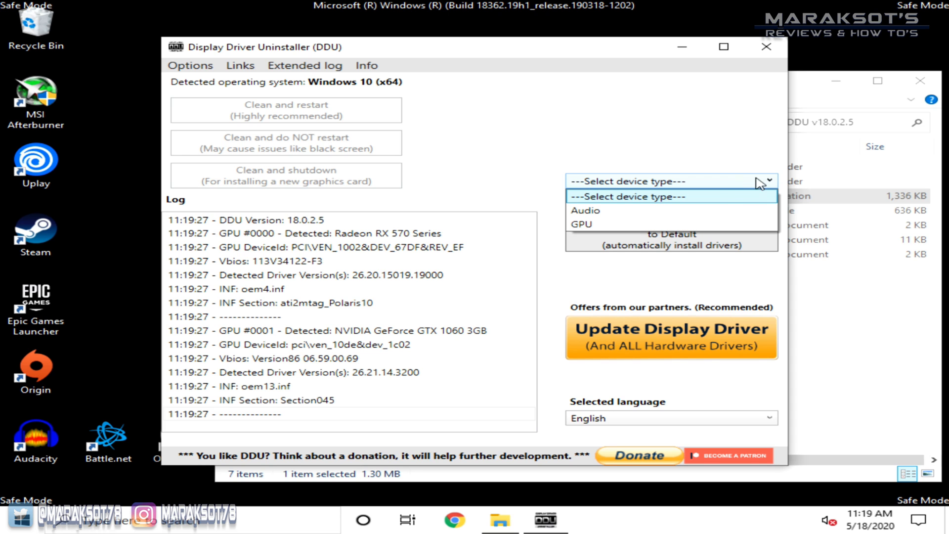
click(580, 223)
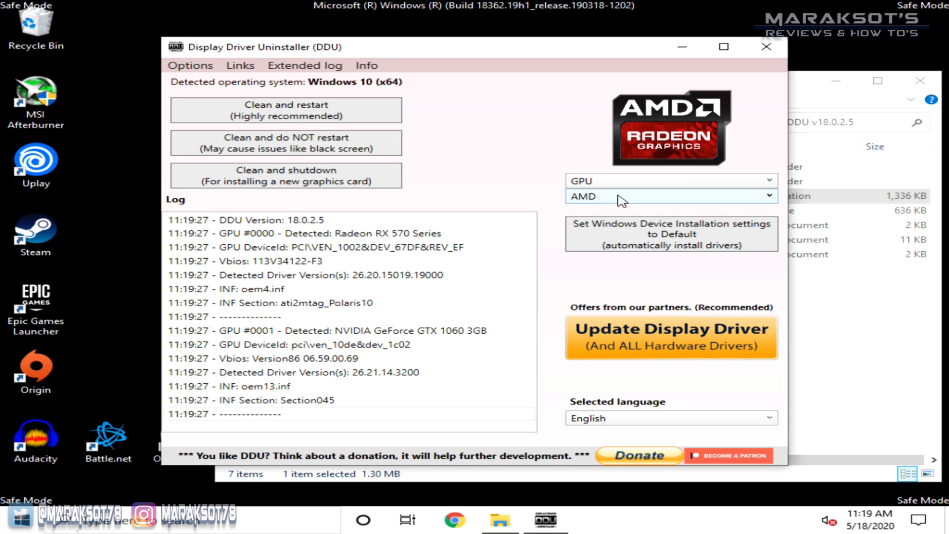
click(669, 196)
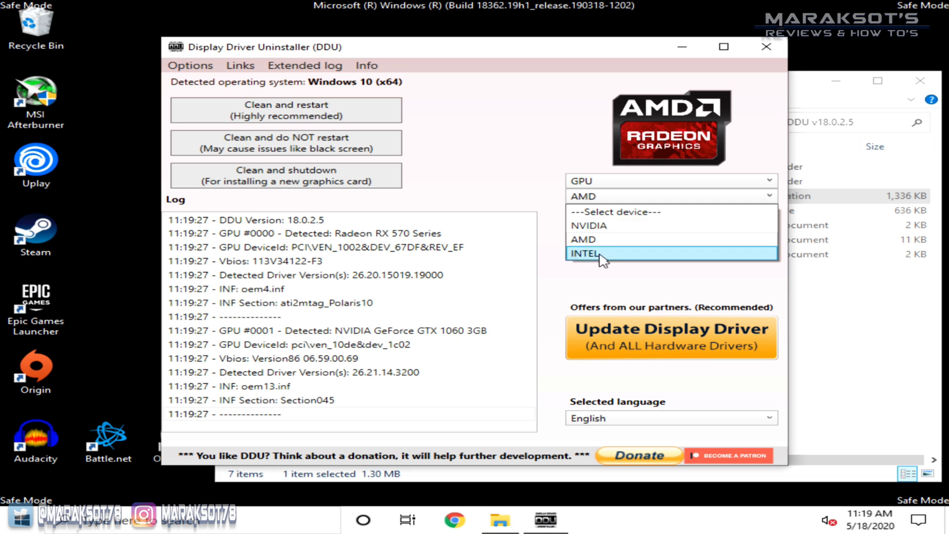
mouse_move(624, 243)
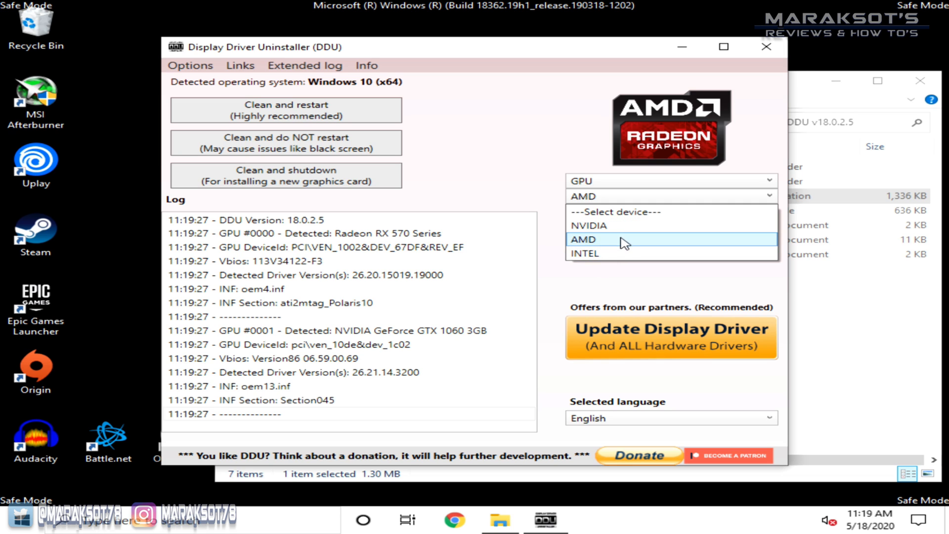
mouse_move(616, 233)
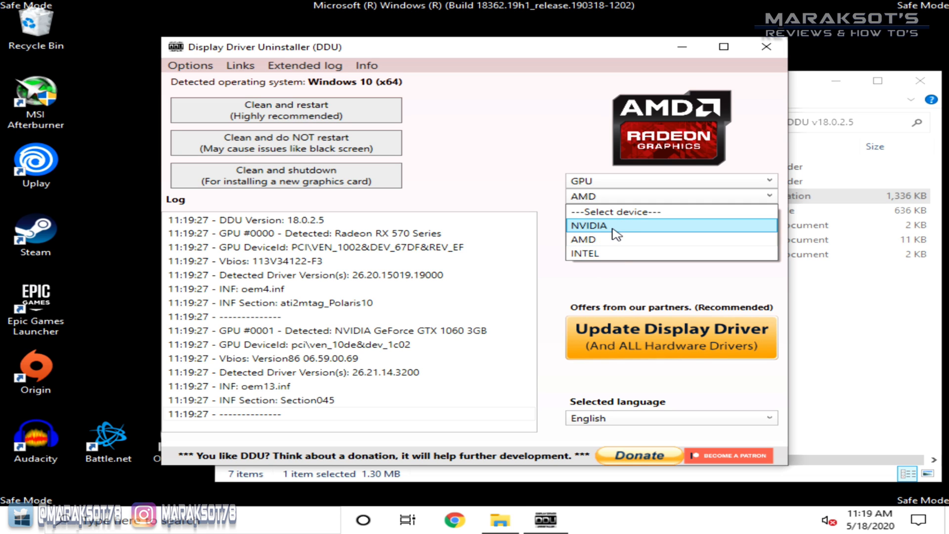
mouse_move(617, 239)
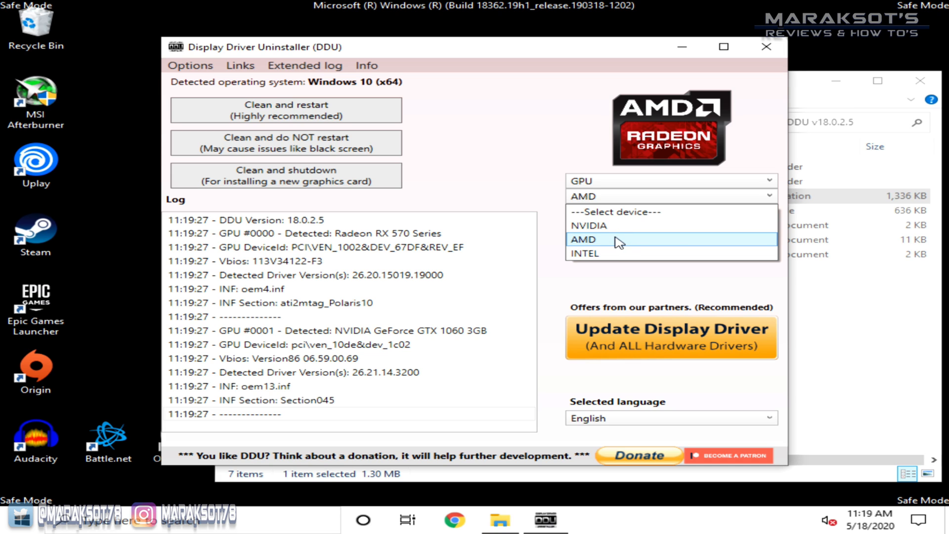
click(583, 239)
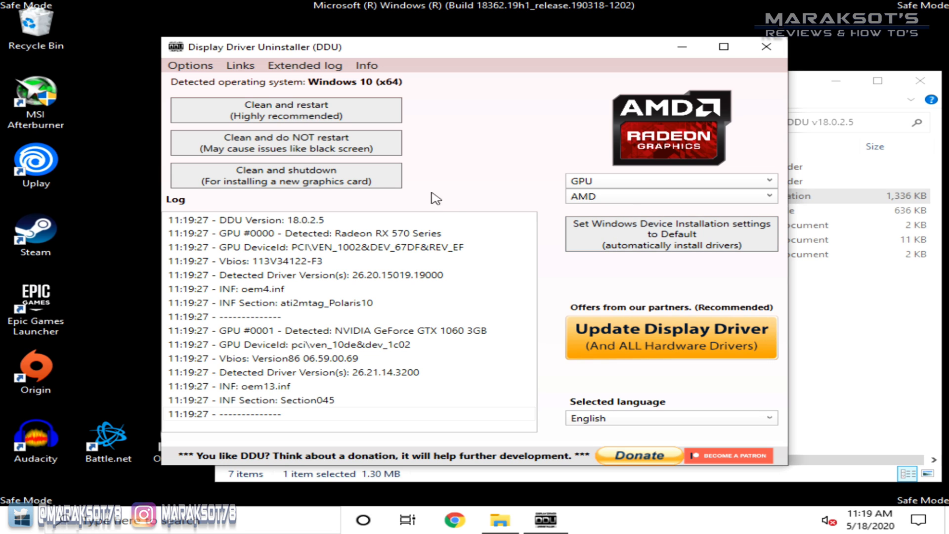
mouse_move(521, 140)
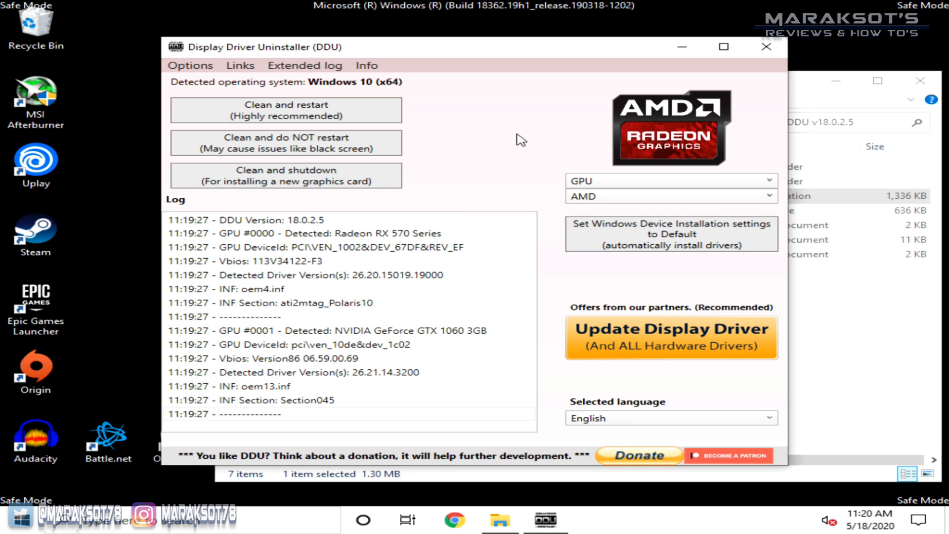
mouse_move(532, 158)
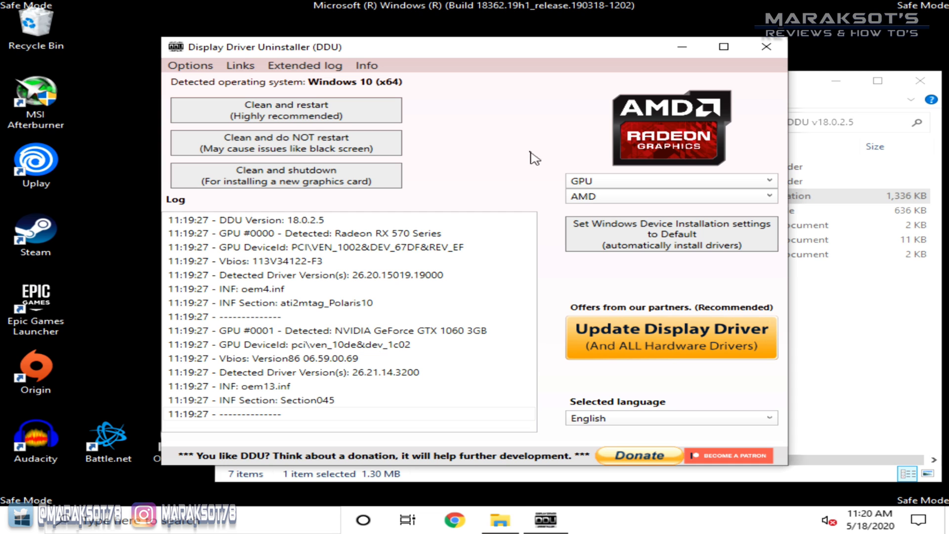
mouse_move(422, 173)
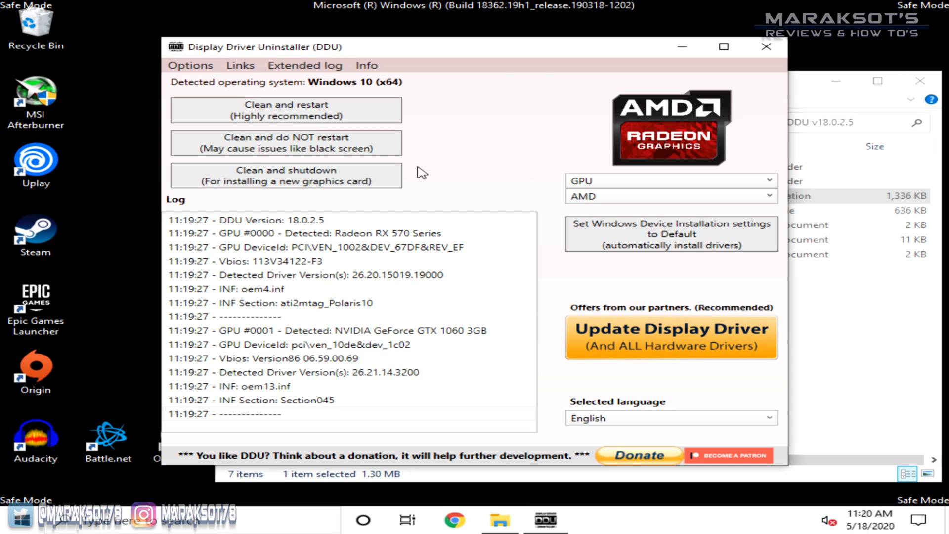
mouse_move(297, 110)
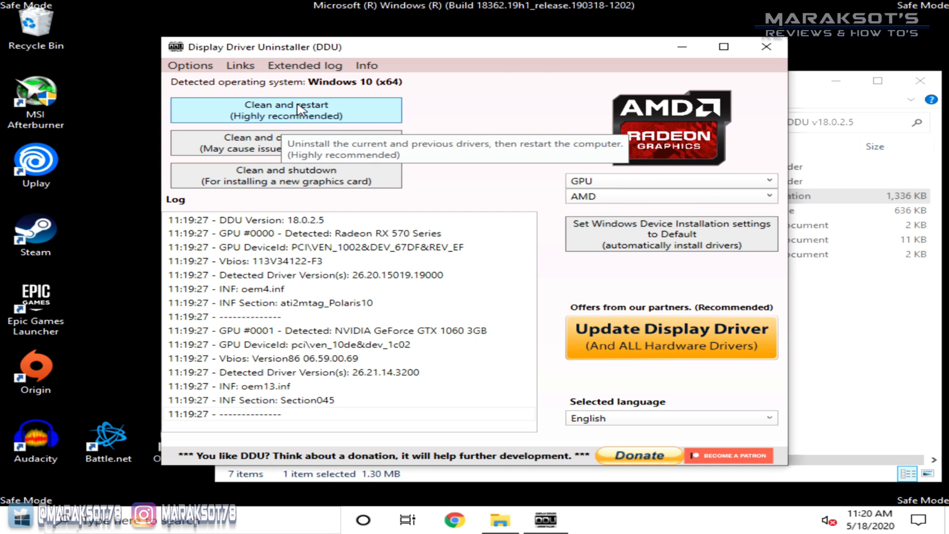
mouse_move(310, 129)
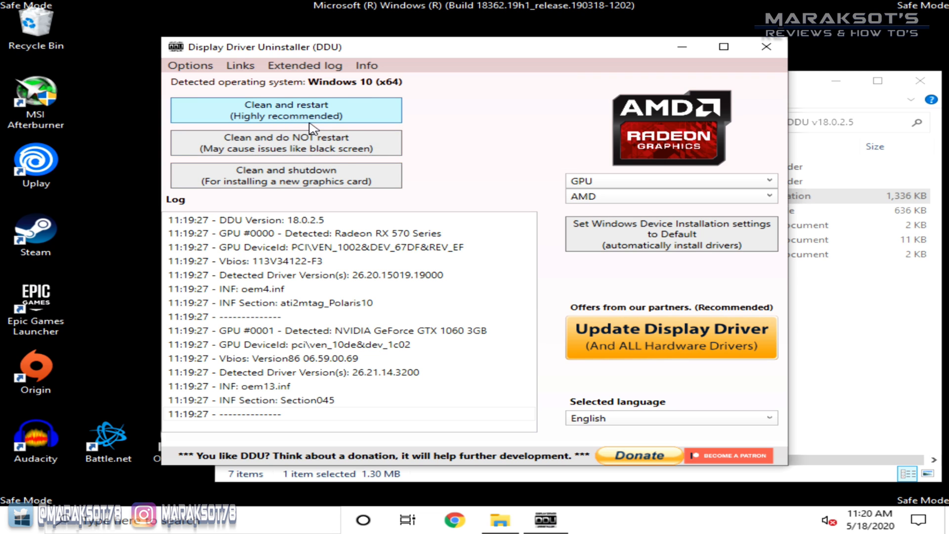
mouse_move(321, 112)
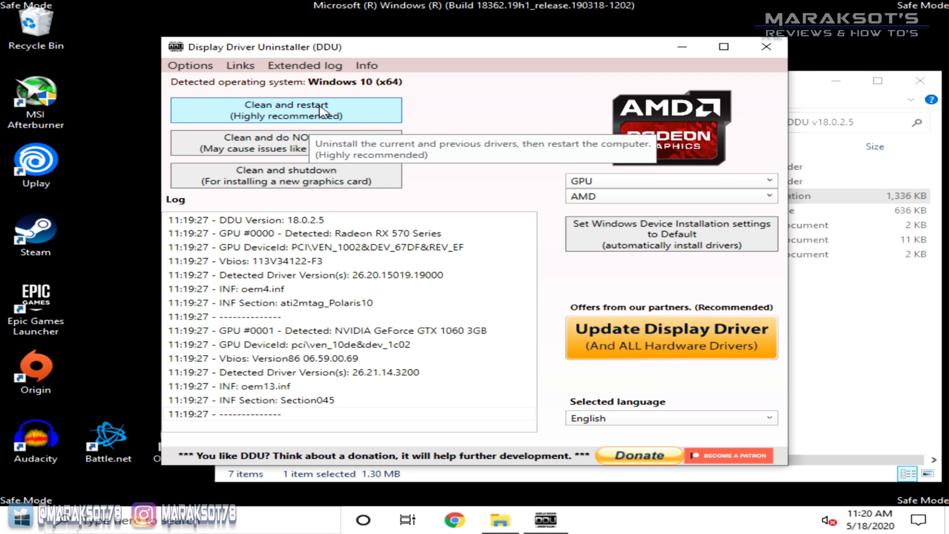
mouse_move(271, 181)
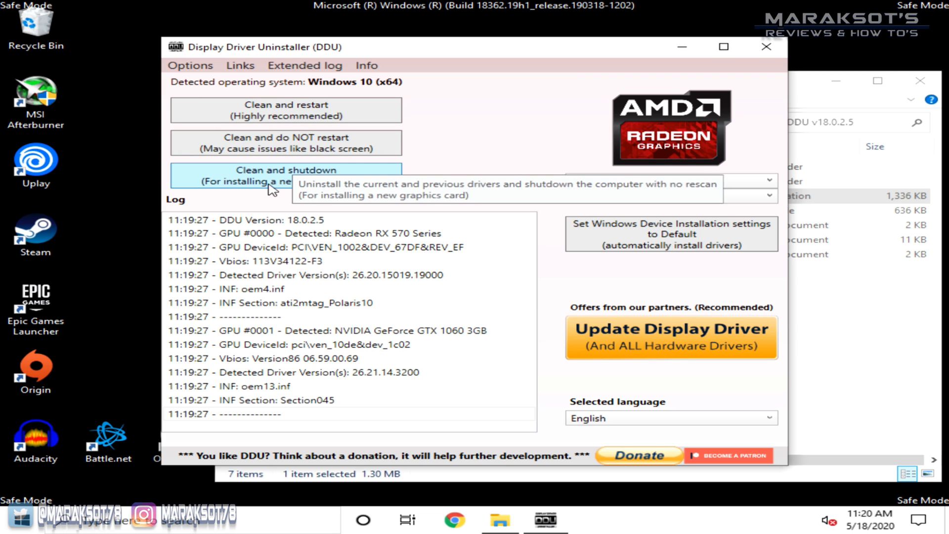
mouse_move(234, 188)
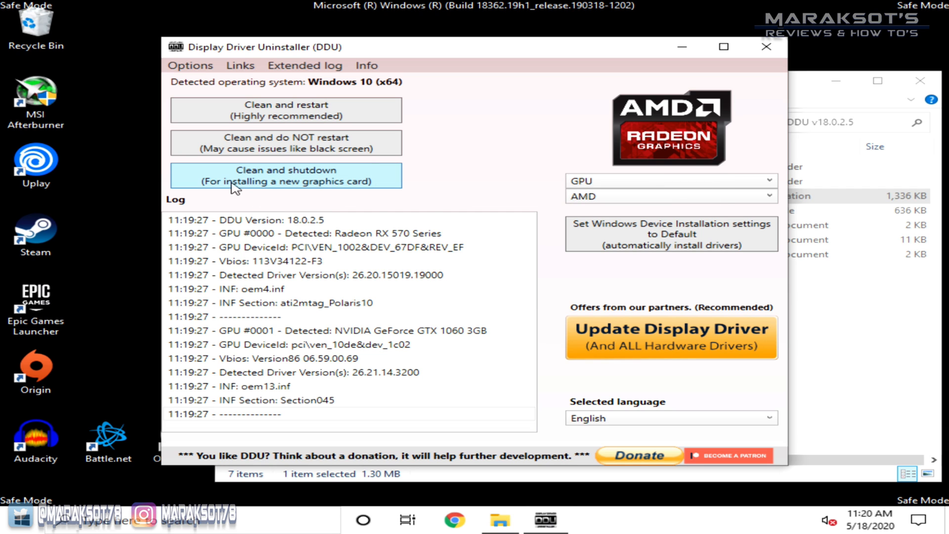
mouse_move(285, 149)
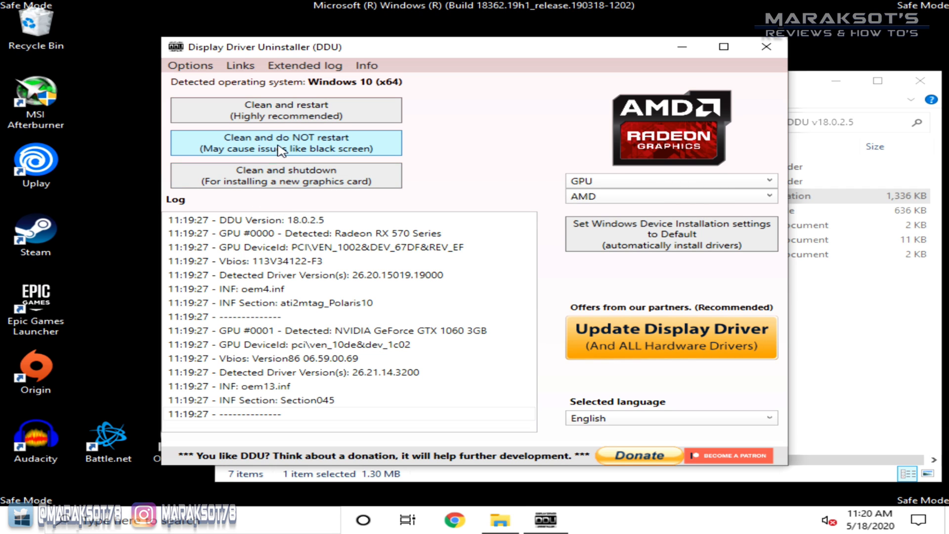
mouse_move(229, 156)
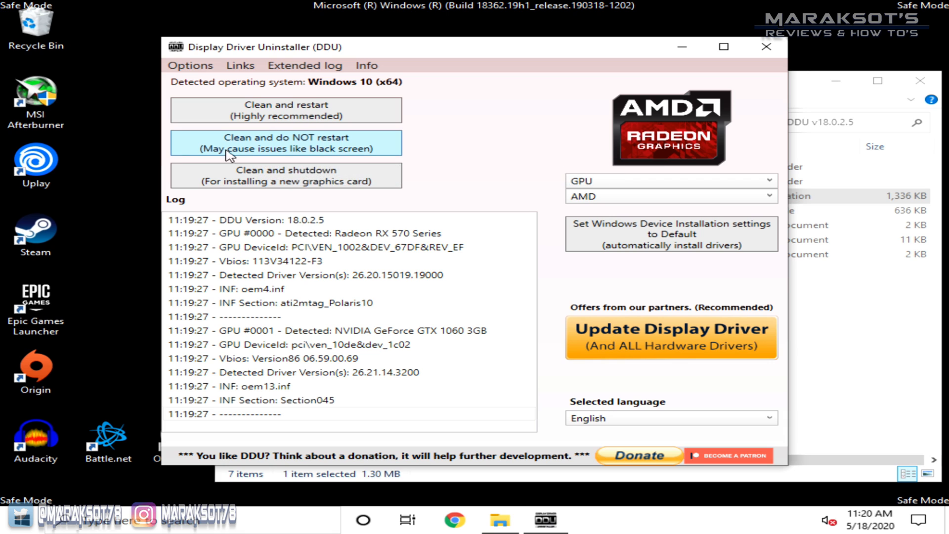
mouse_move(331, 151)
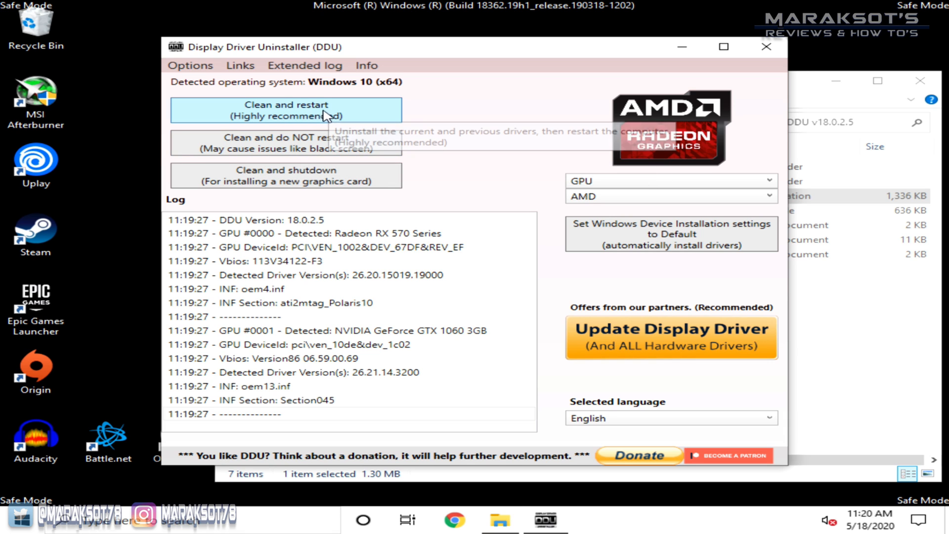
mouse_move(306, 114)
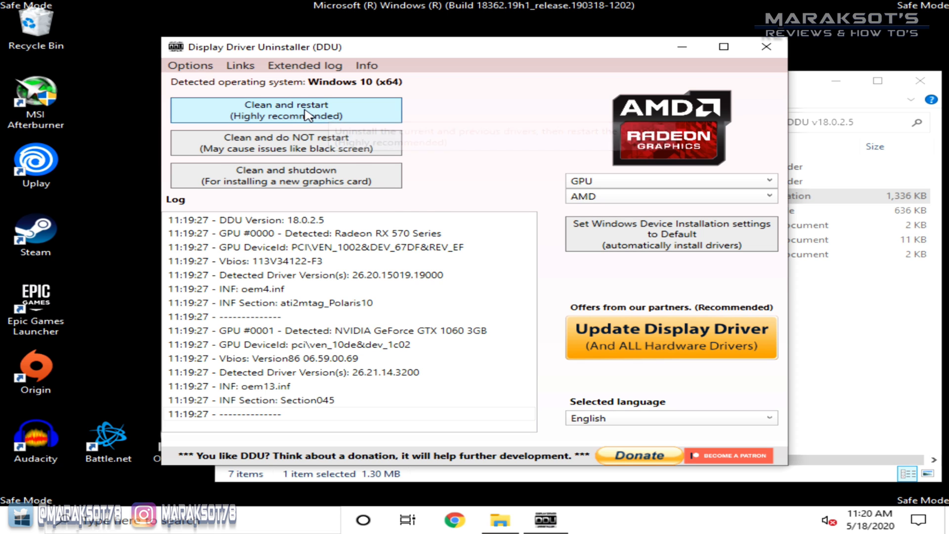
click(285, 110)
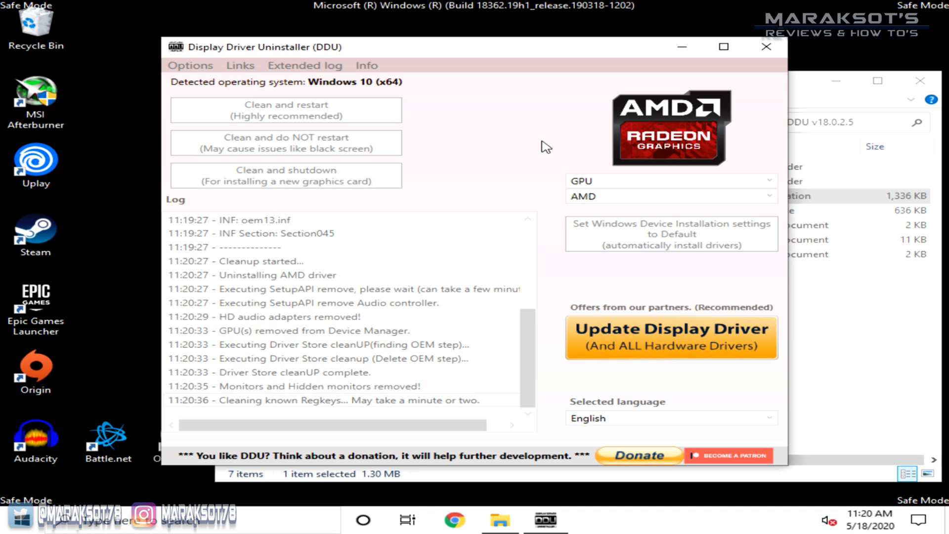
- Run 'Clean and restart (Highly recommended)' to remove the AMD driver and reboot
click(285, 110)
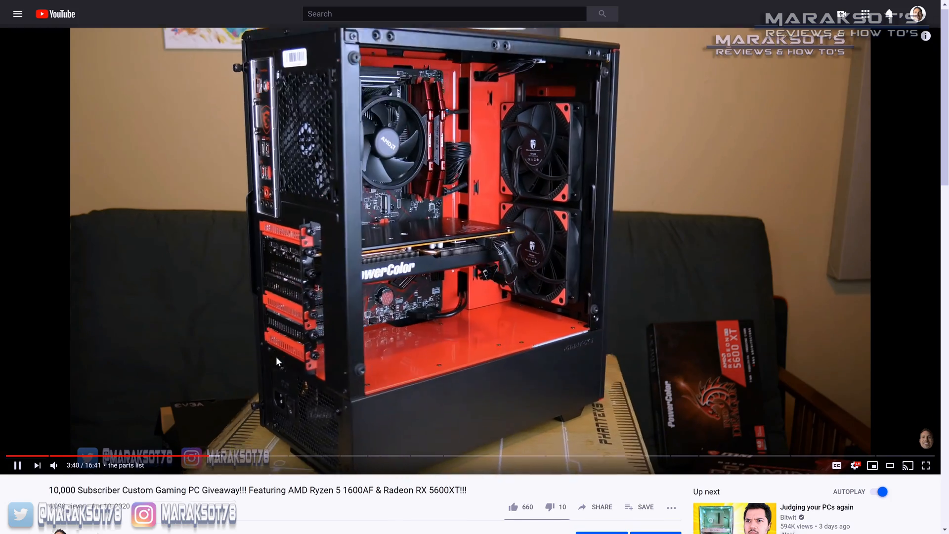
- Expand the giveaway video's description and browse its amazon.com storefront of PC parts
scroll(down, 3)
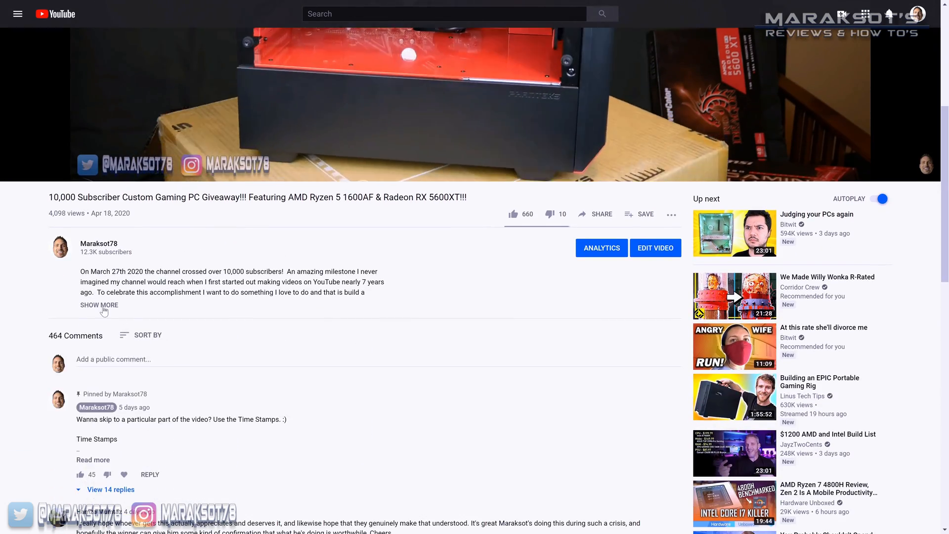
click(99, 304)
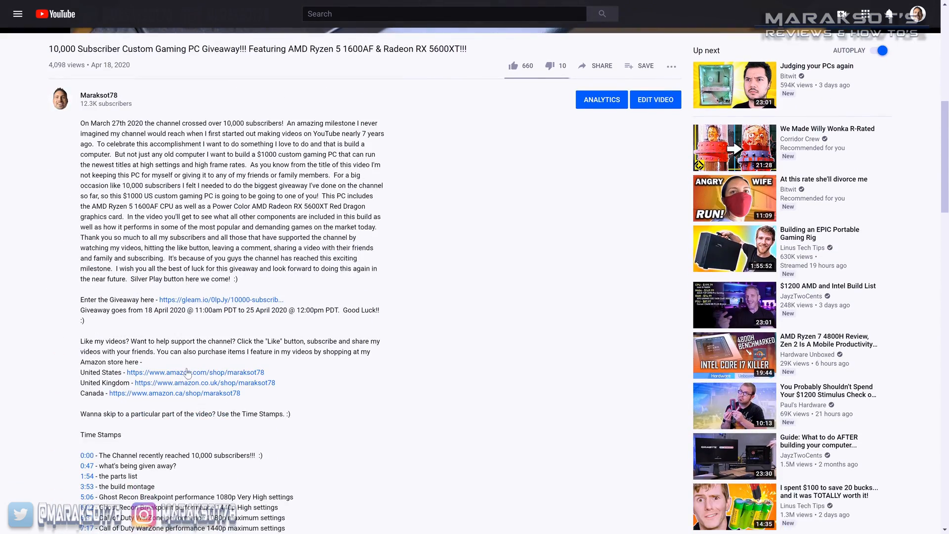
click(196, 371)
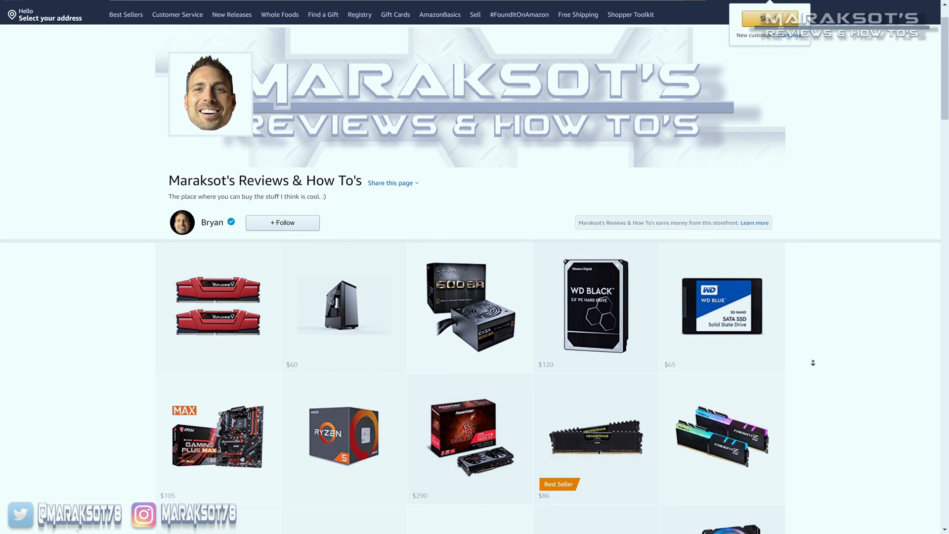
scroll(down, 3)
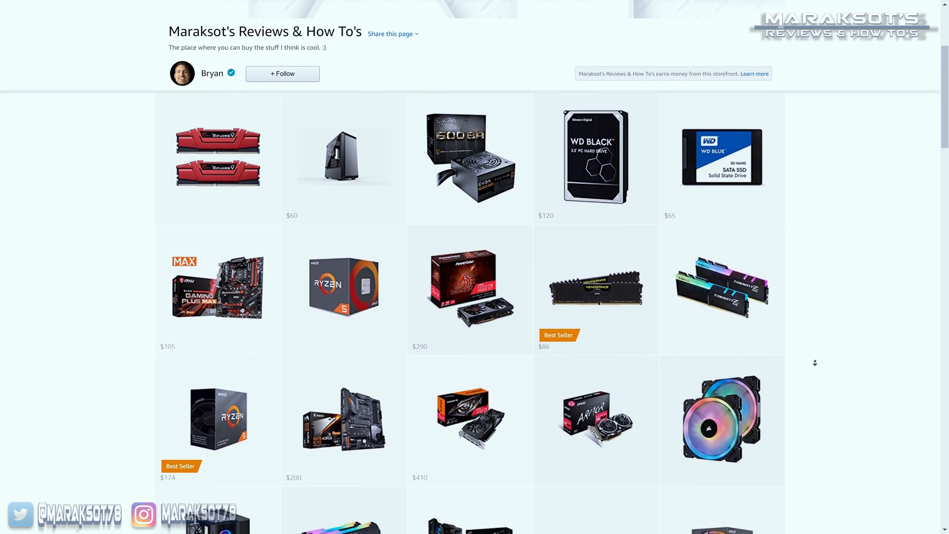
scroll(down, 3)
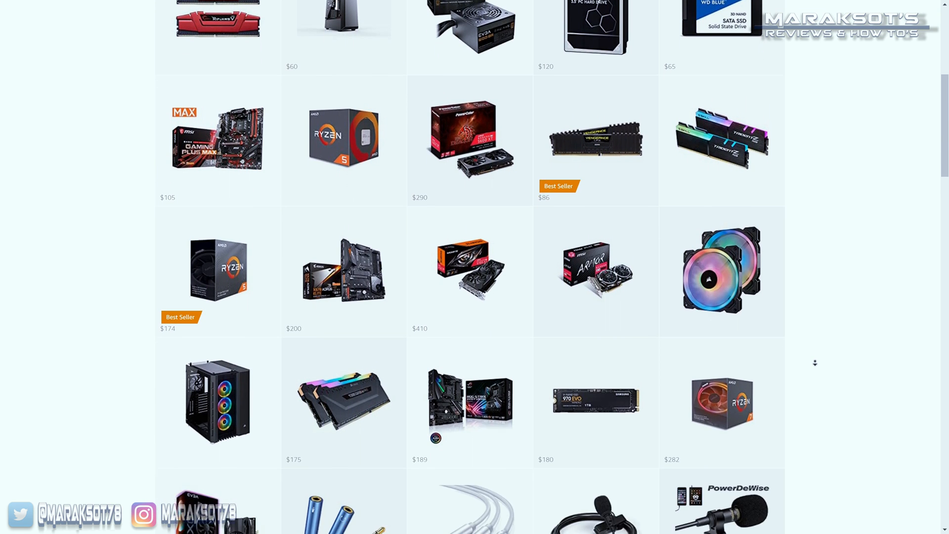
scroll(down, 3)
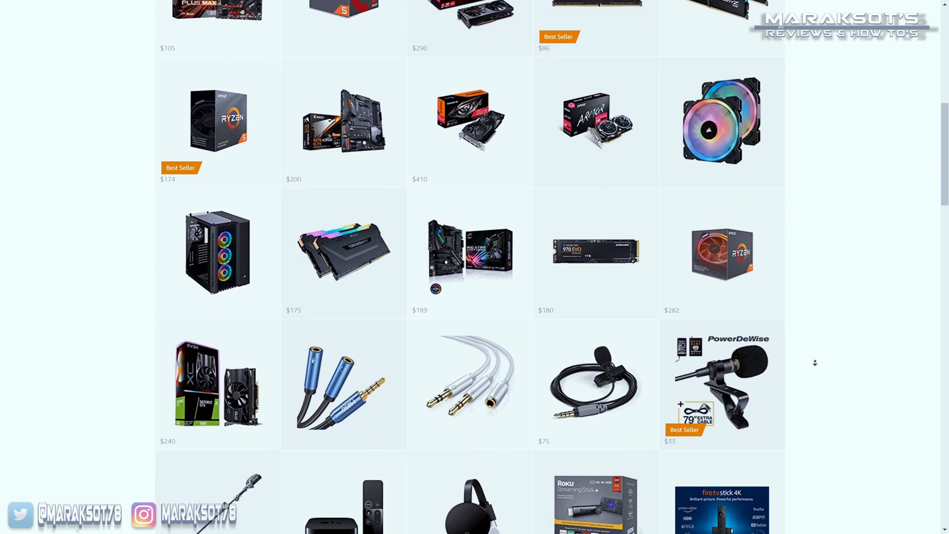